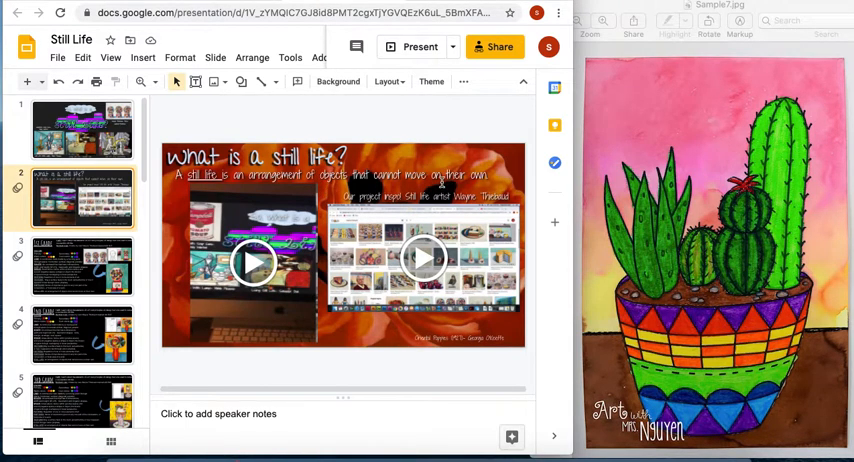
# Scroll down the slide filmstrip toward the Van Gogh comparison slides.
pyautogui.scroll(-3)
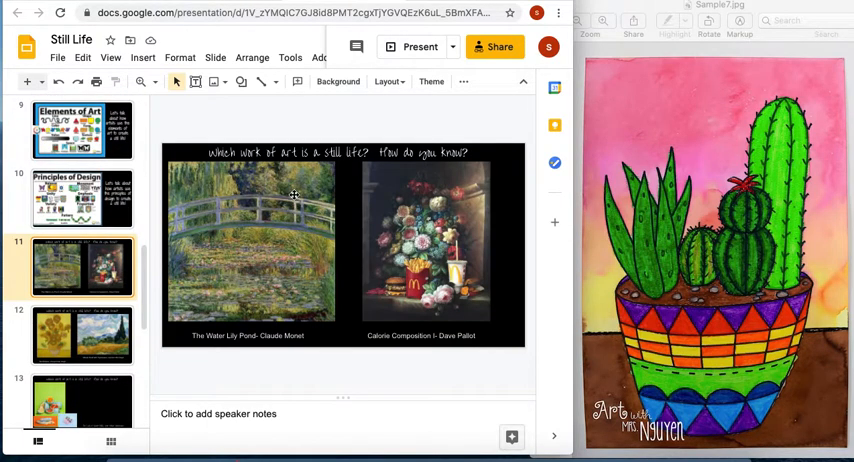
pyautogui.moveTo(410, 247)
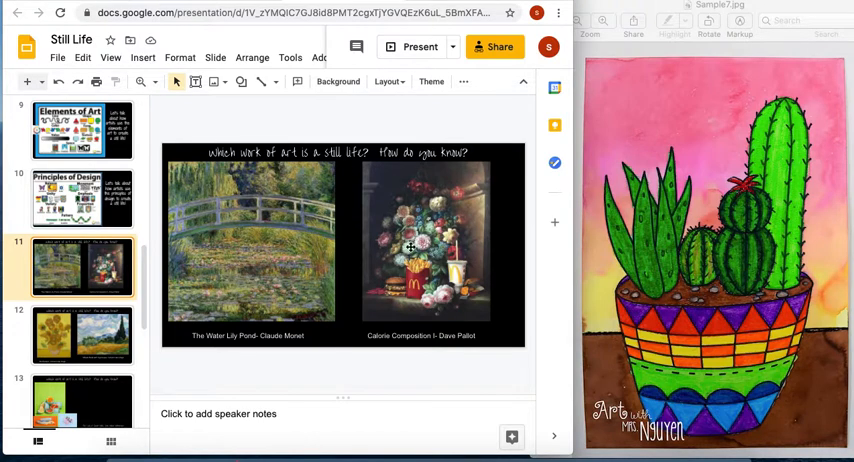
pyautogui.moveTo(420, 290)
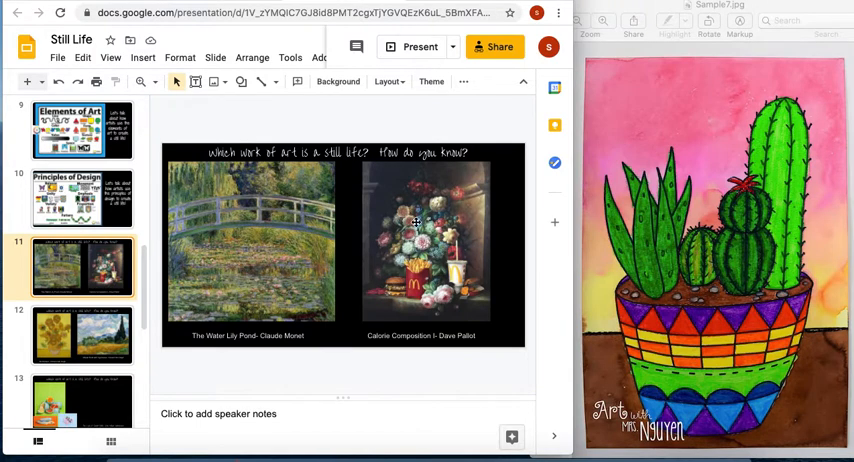
pyautogui.moveTo(398, 283)
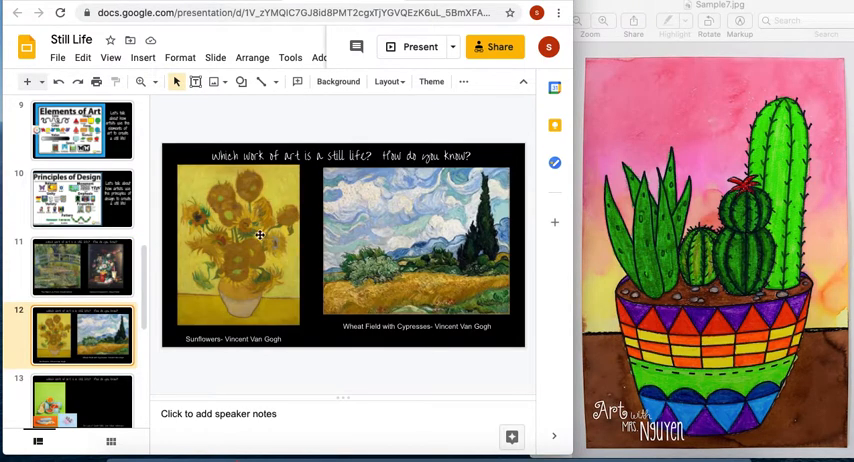
pyautogui.moveTo(248, 249)
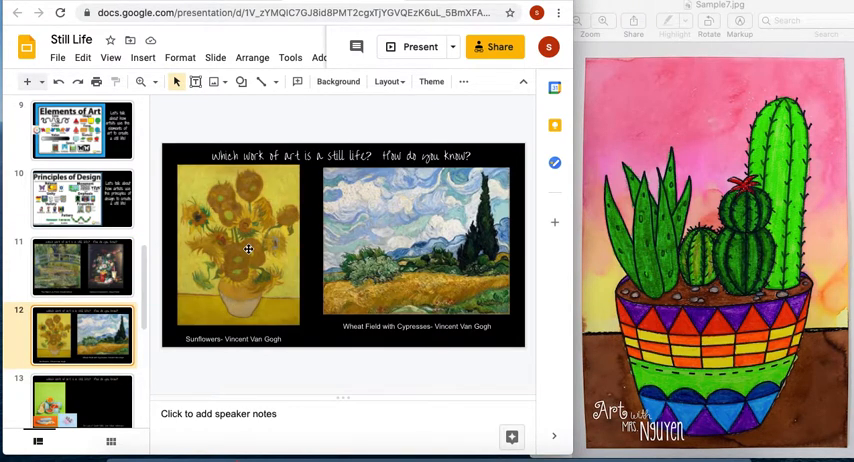
pyautogui.moveTo(427, 259)
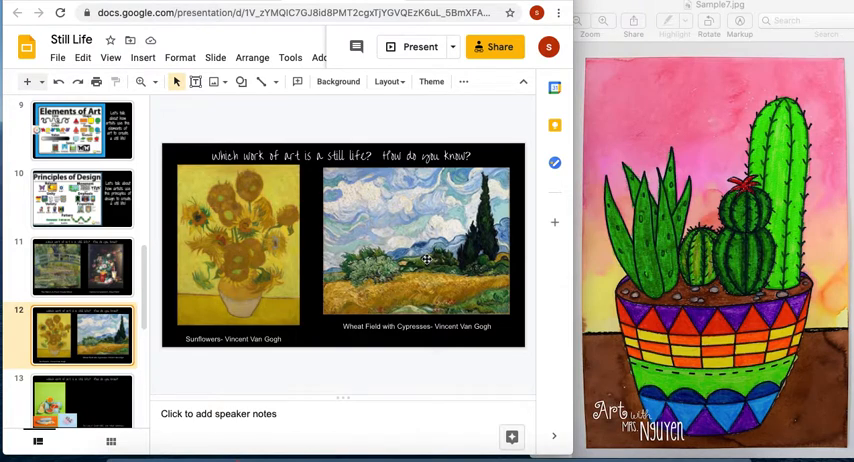
pyautogui.moveTo(376, 204)
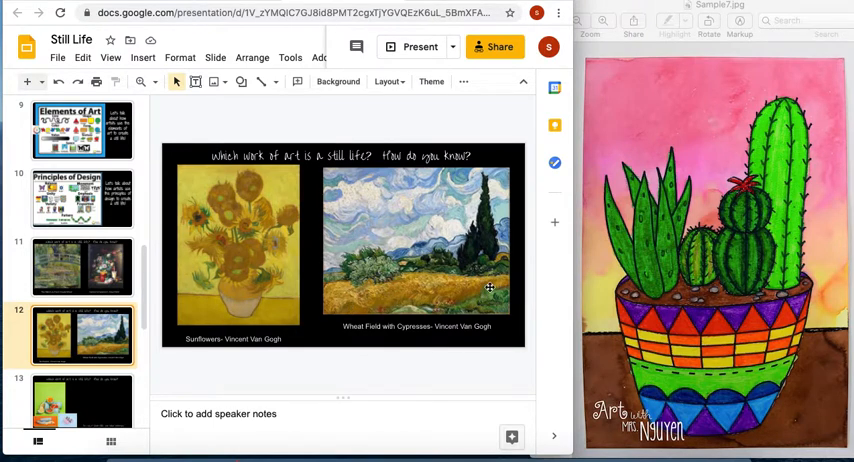
pyautogui.moveTo(210, 300)
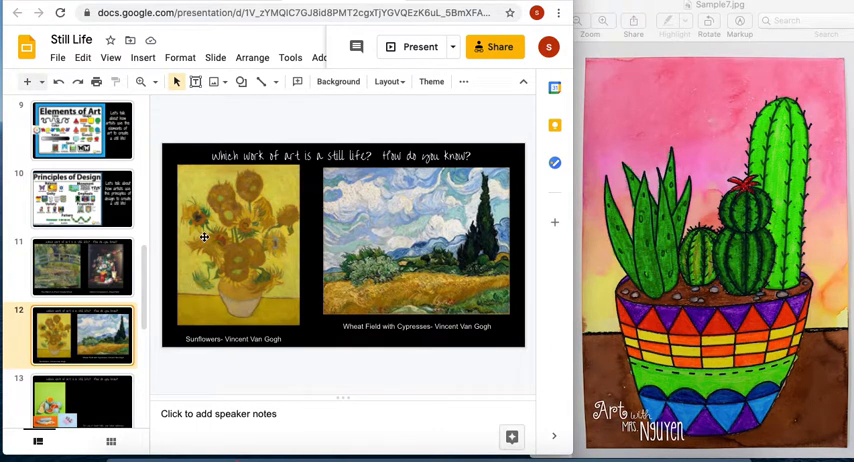
pyautogui.moveTo(398, 264)
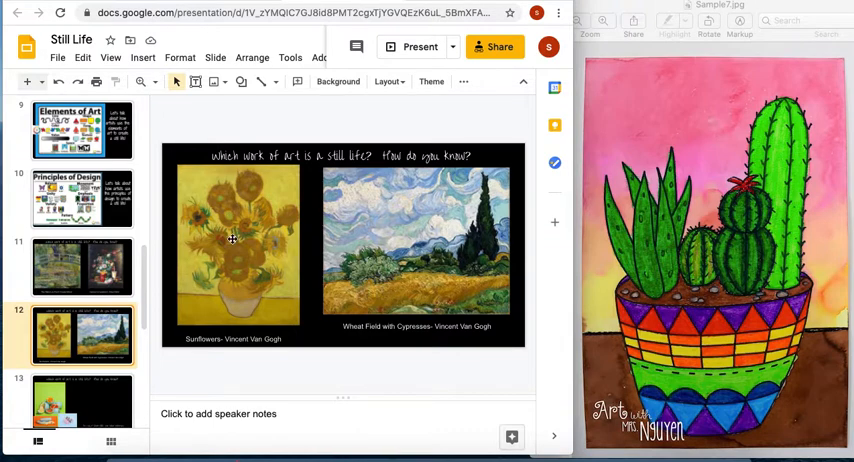
pyautogui.moveTo(239, 280)
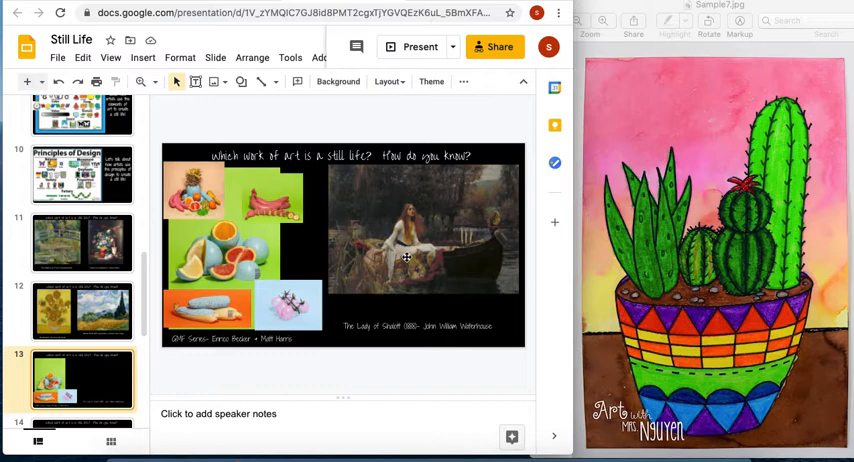
pyautogui.moveTo(226, 270)
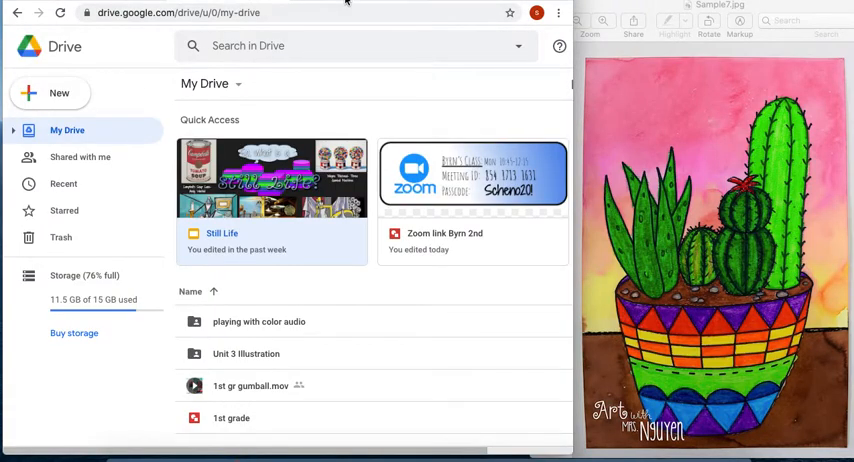
# Open the Still Life file from Quick Access in My Drive.
pyautogui.click(272, 177)
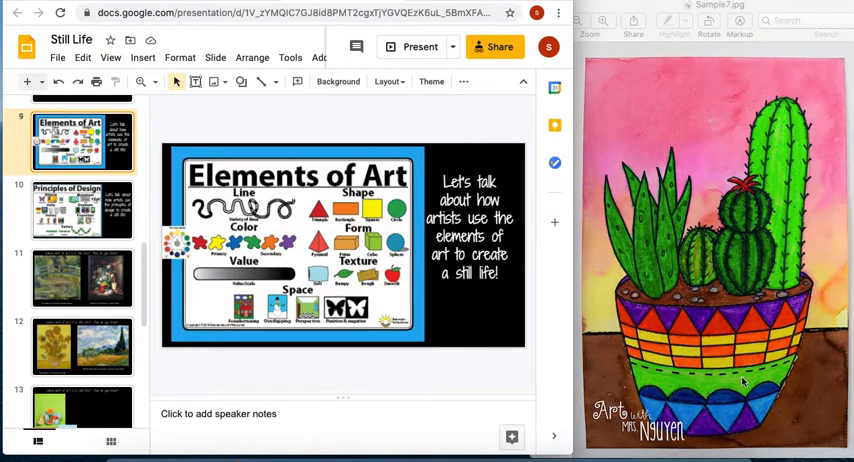
pyautogui.moveTo(755, 353)
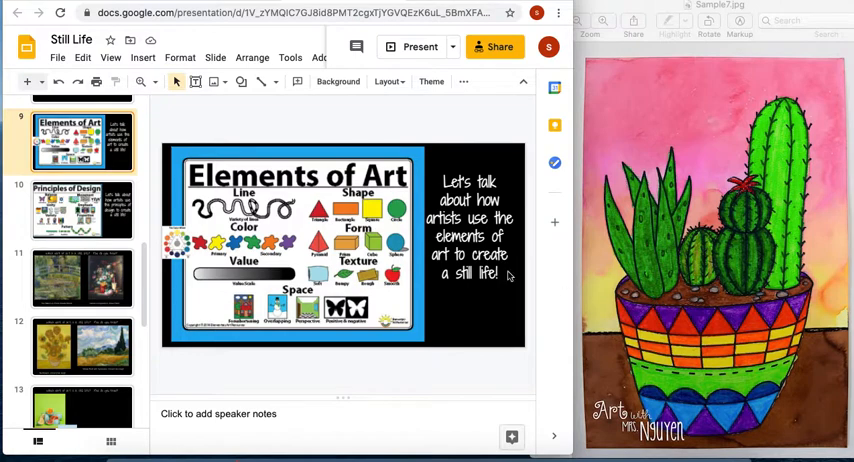
pyautogui.moveTo(745, 212)
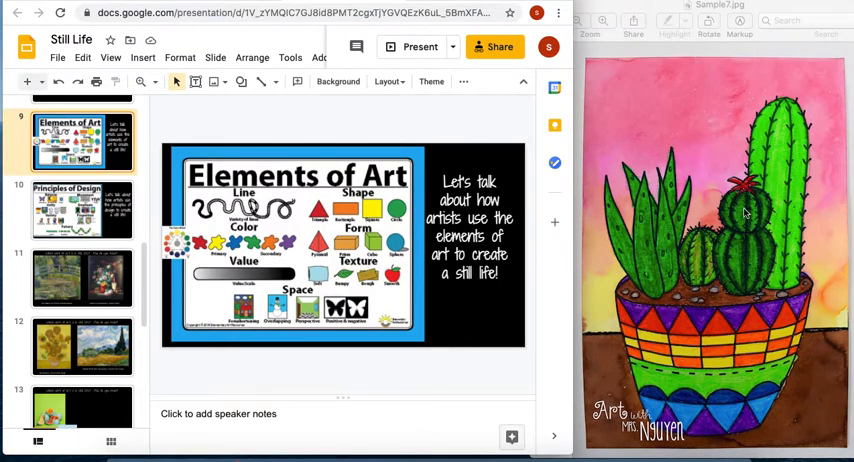
pyautogui.moveTo(648, 190)
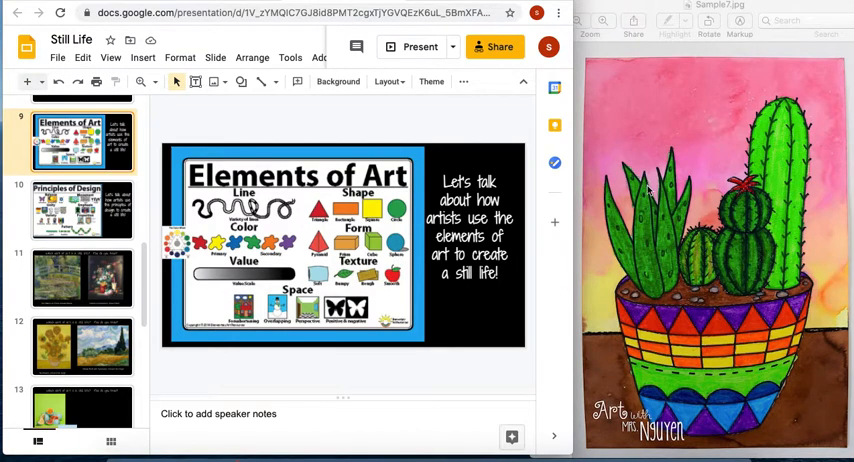
pyautogui.moveTo(705, 238)
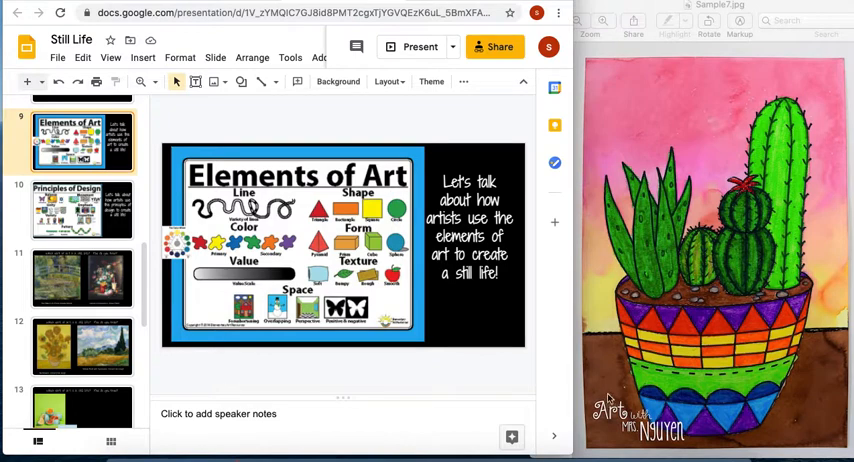
pyautogui.moveTo(748, 238)
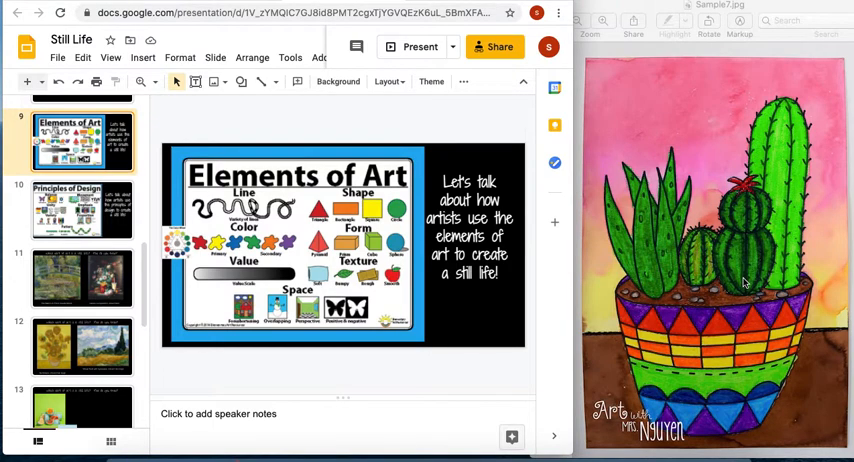
pyautogui.moveTo(697, 373)
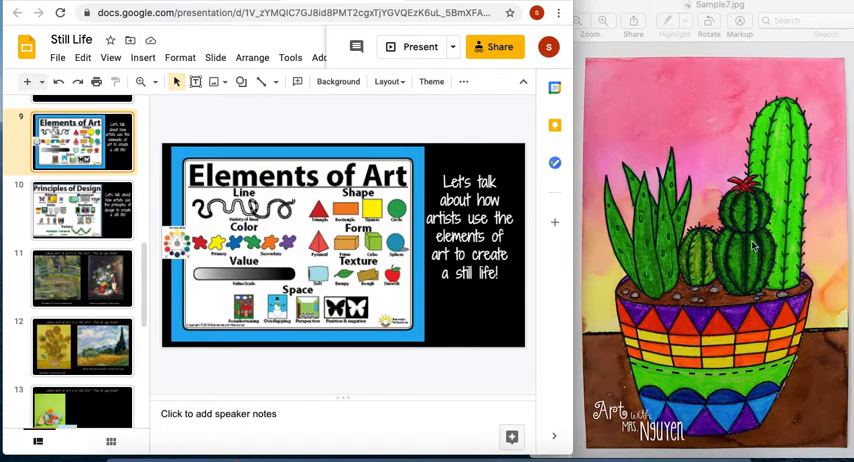
pyautogui.moveTo(785, 303)
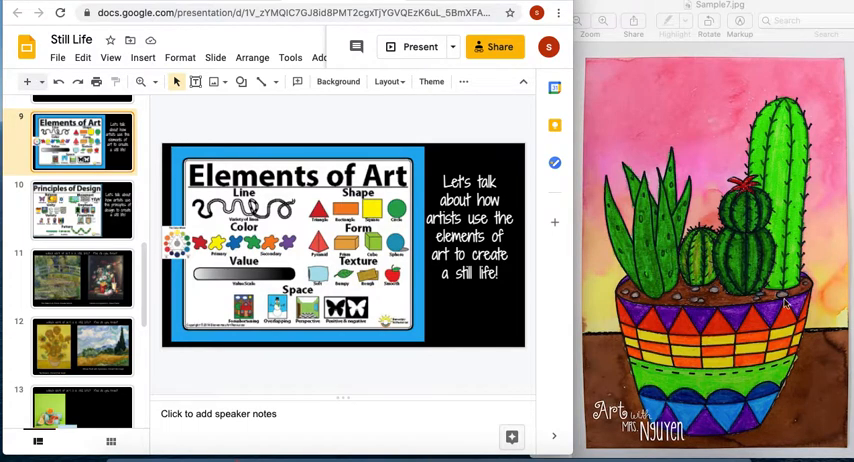
pyautogui.moveTo(845, 170)
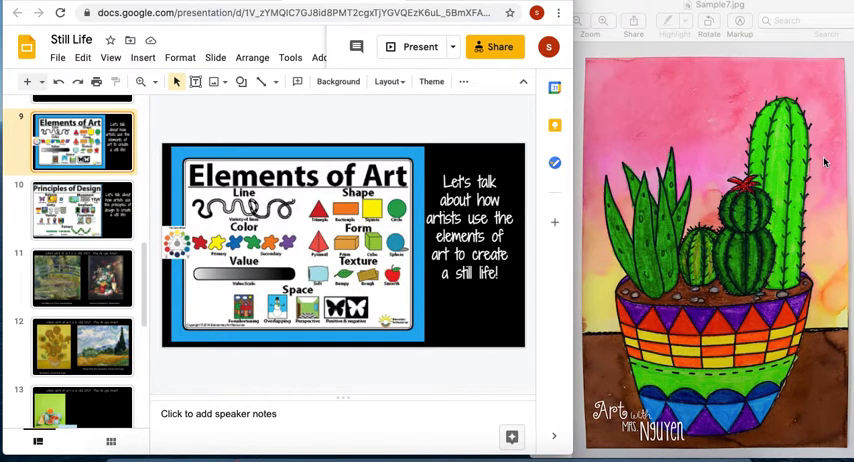
pyautogui.moveTo(358, 243)
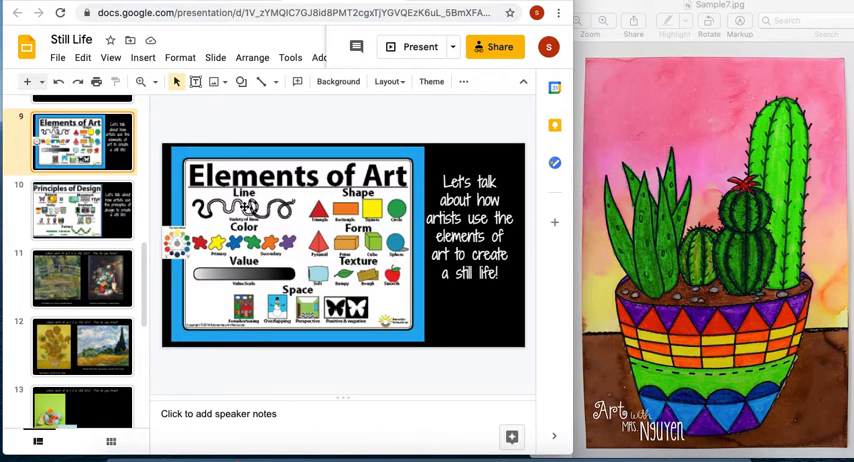
pyautogui.moveTo(327, 218)
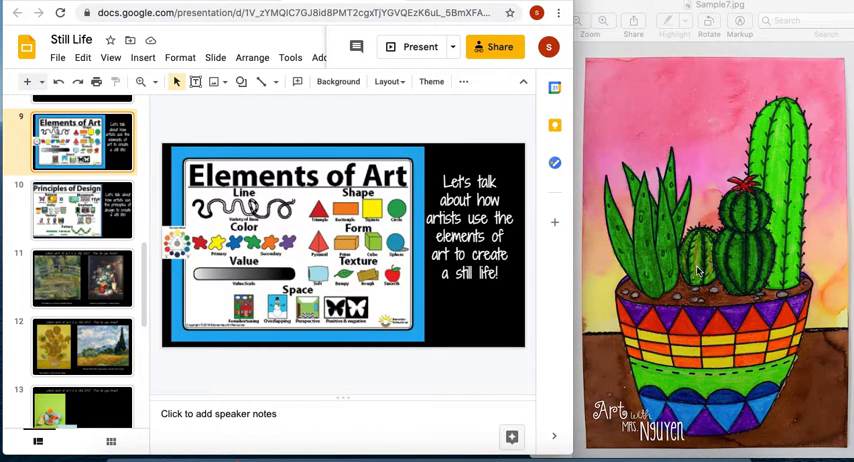
pyautogui.moveTo(638, 272)
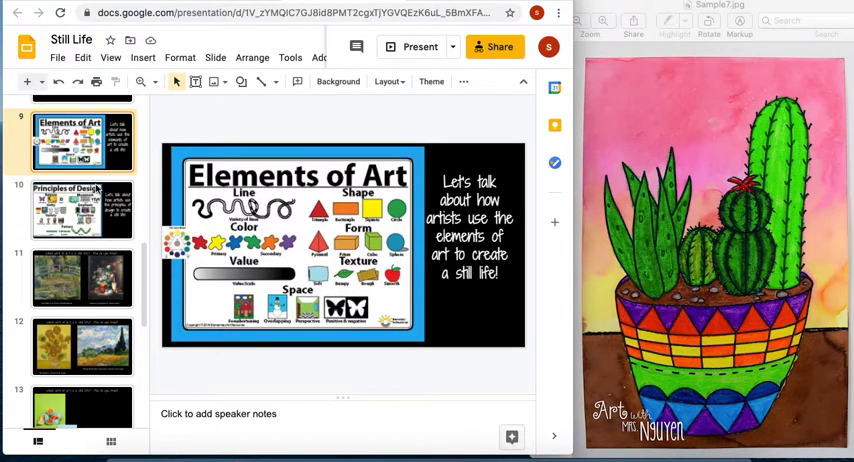
# Visit the Principles of Design slide, then switch to the Kleki tab.
pyautogui.click(82, 208)
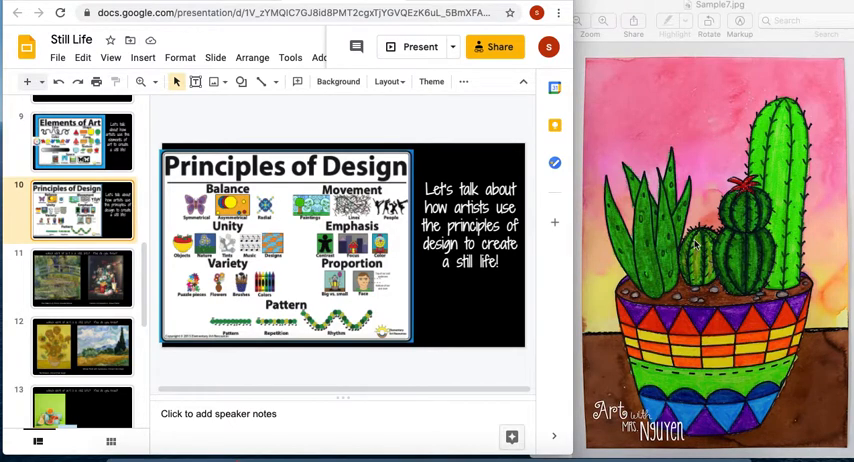
pyautogui.moveTo(740, 268)
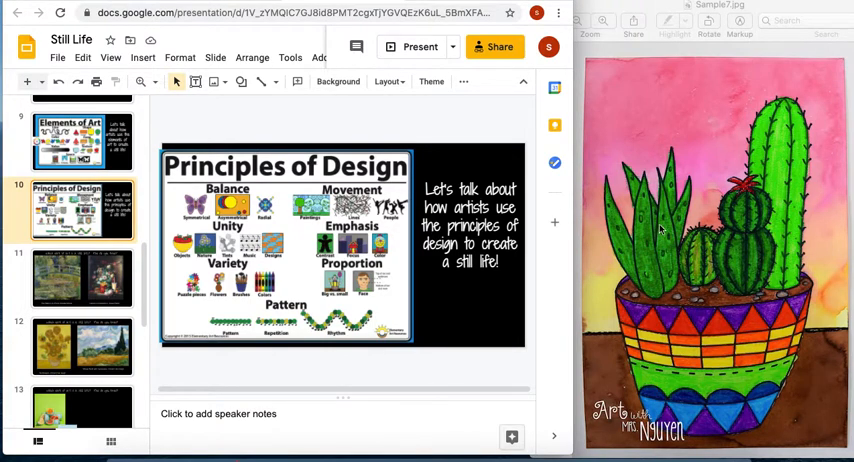
pyautogui.moveTo(742, 340)
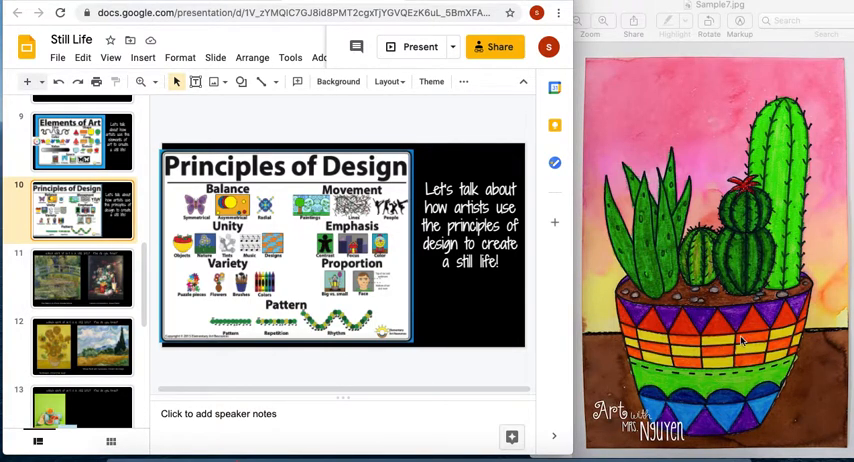
pyautogui.moveTo(228, 281)
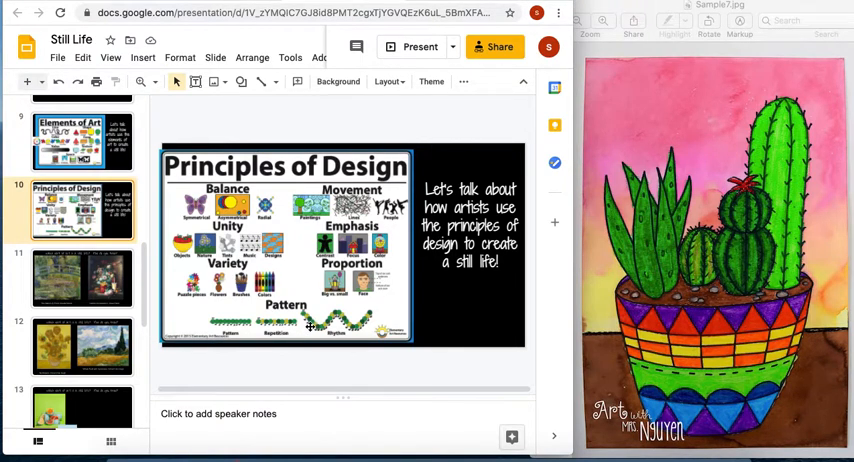
pyautogui.moveTo(695, 320)
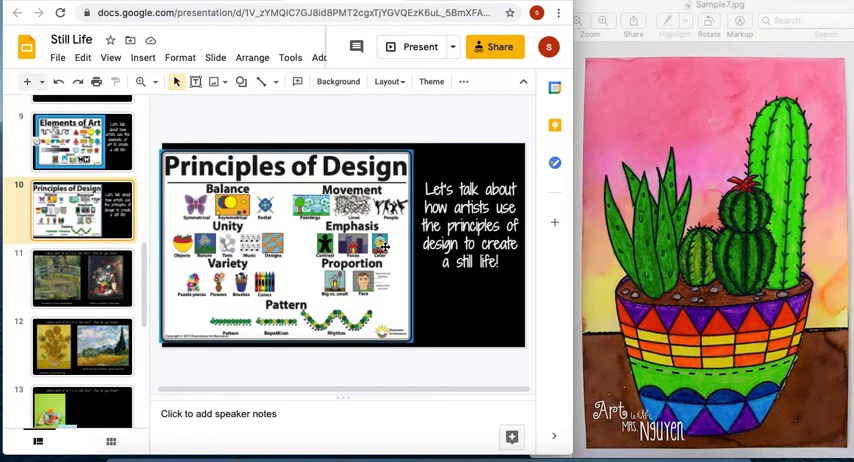
pyautogui.moveTo(634, 228)
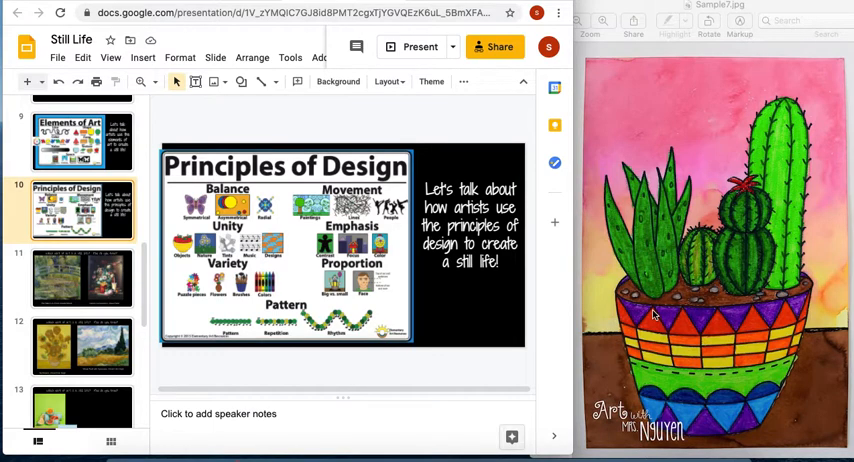
pyautogui.moveTo(648, 315)
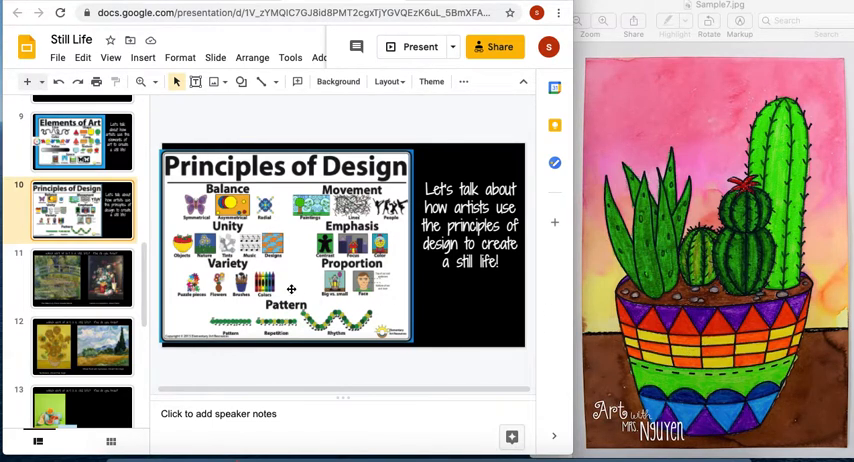
pyautogui.moveTo(717, 247)
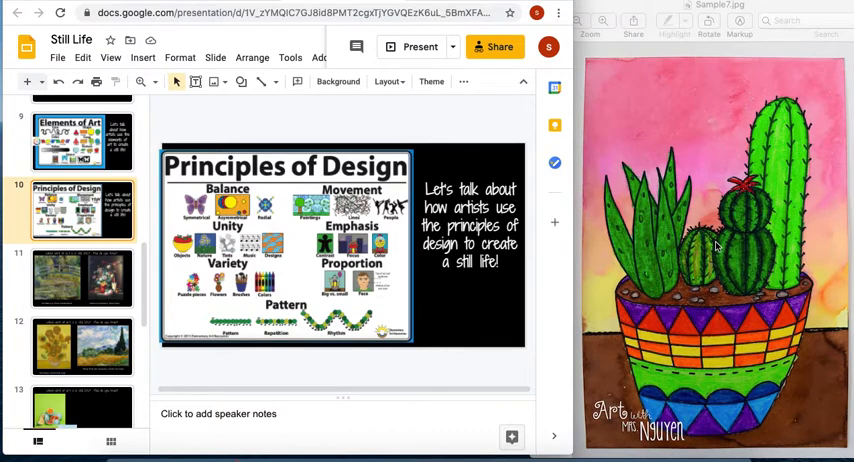
pyautogui.click(118, 12)
pyautogui.write('kleki.com')
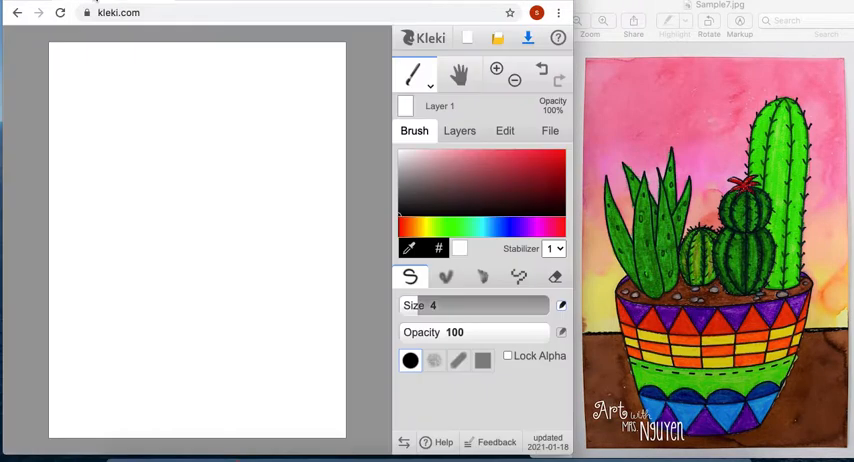
pyautogui.moveTo(177, 158)
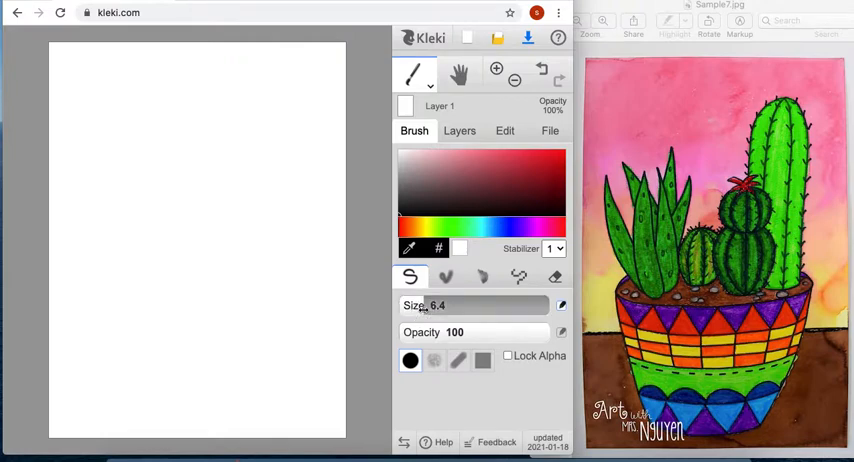
pyautogui.moveTo(228, 256)
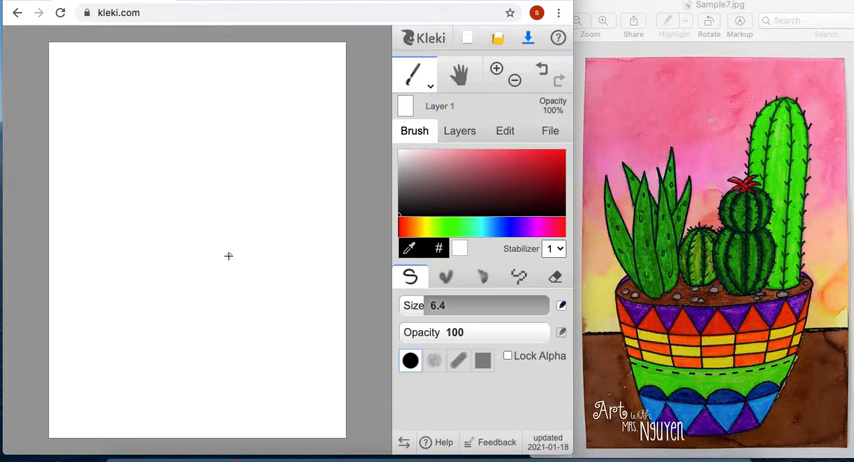
pyautogui.moveTo(217, 248)
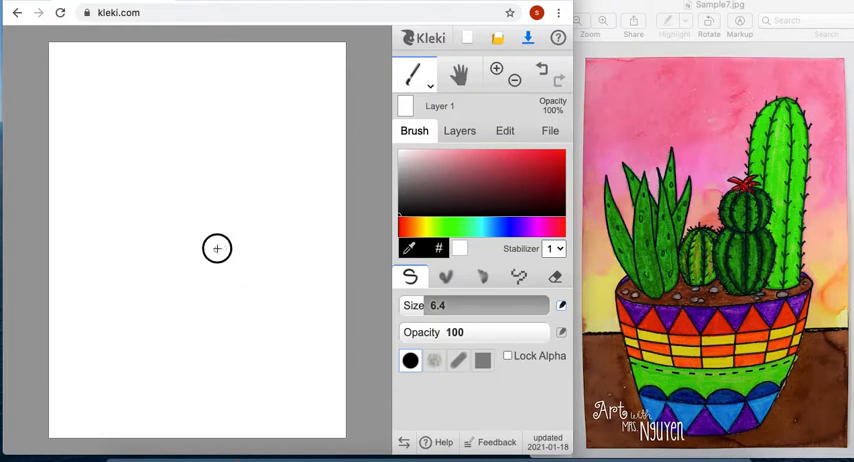
# Sketch and undo a trial four-sided shape, then place a dot at the canvas centre.
pyautogui.moveTo(216, 248); pyautogui.dragTo(172, 302)
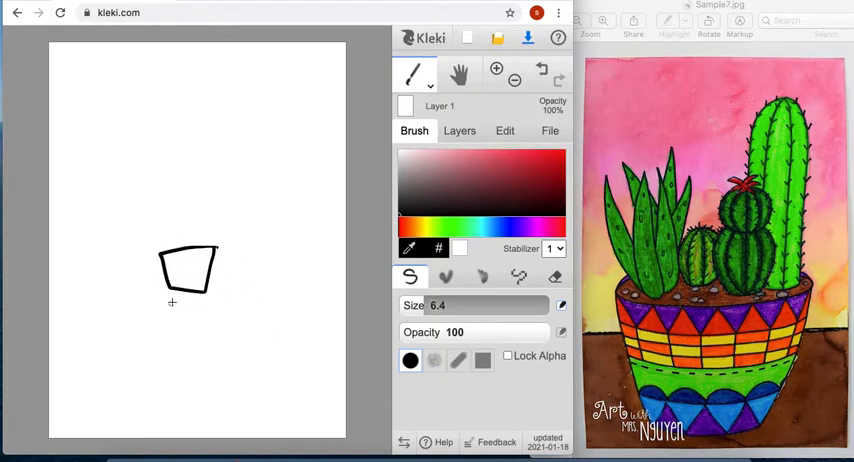
pyautogui.click(543, 72)
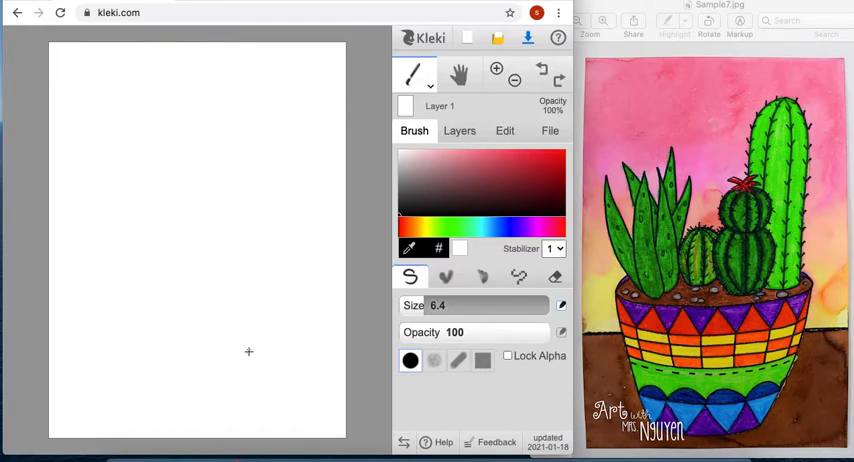
pyautogui.moveTo(196, 244)
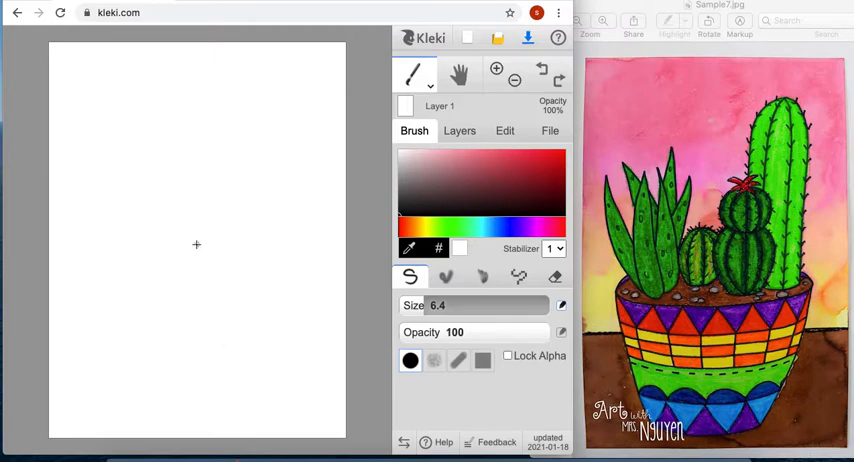
pyautogui.click(197, 240)
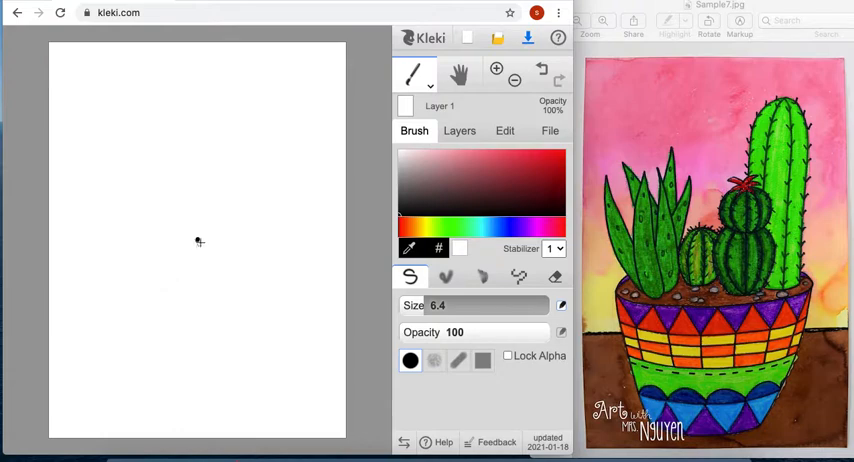
pyautogui.click(197, 239)
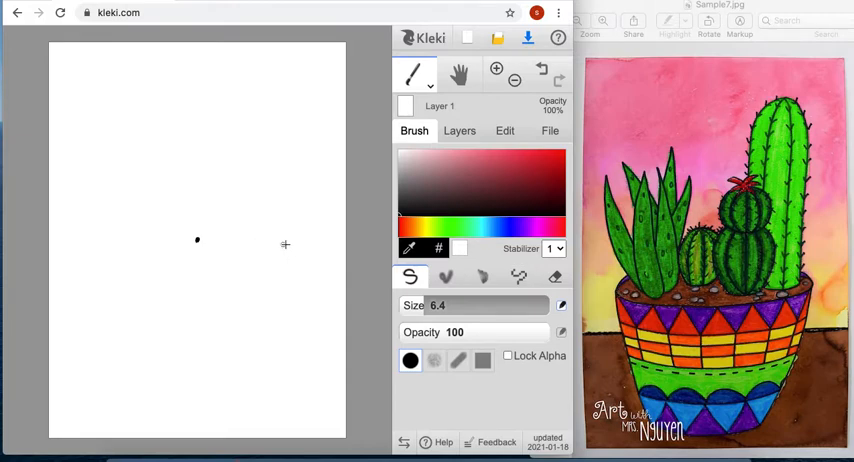
# Draw a wide oval rim outline across the canvas middle, starting from the centre dot.
pyautogui.moveTo(197, 240); pyautogui.dragTo(285, 246)
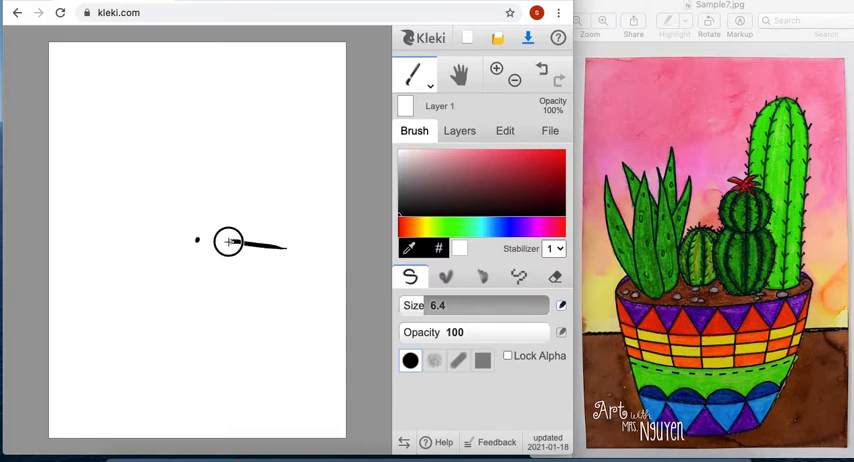
pyautogui.moveTo(228, 241); pyautogui.dragTo(97, 253)
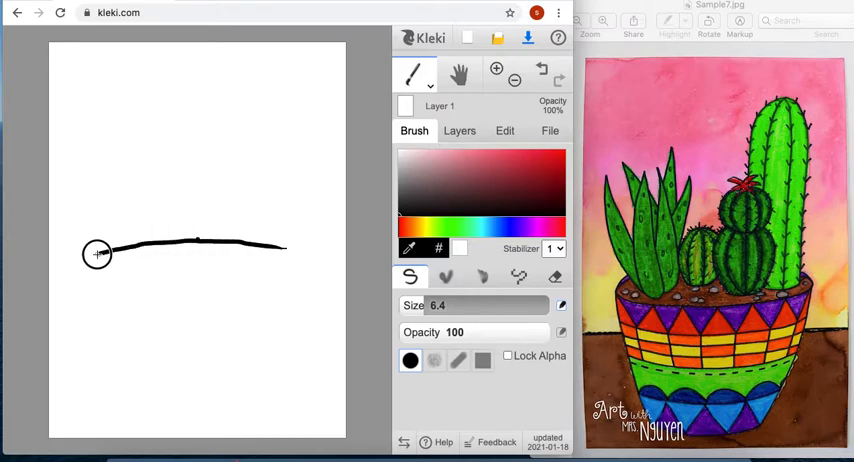
pyautogui.moveTo(97, 253); pyautogui.dragTo(108, 283)
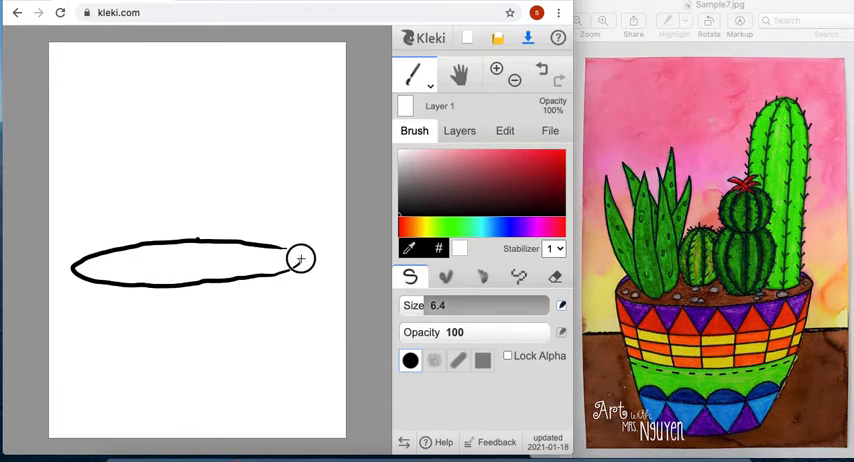
pyautogui.moveTo(674, 297)
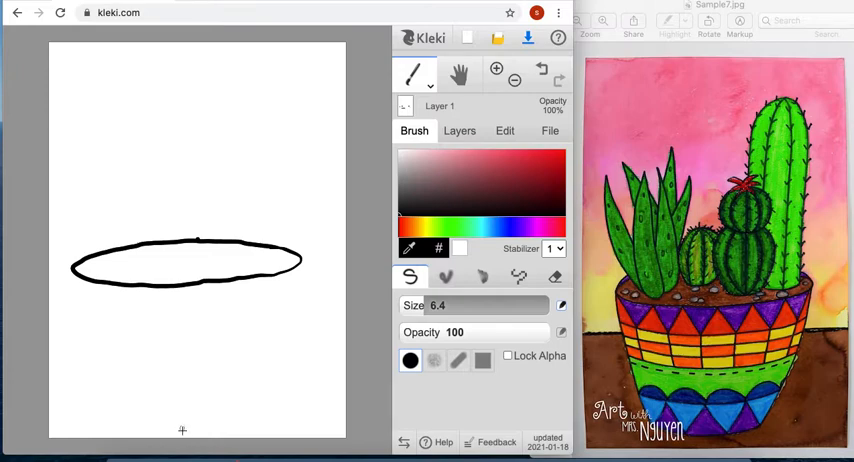
pyautogui.moveTo(186, 436)
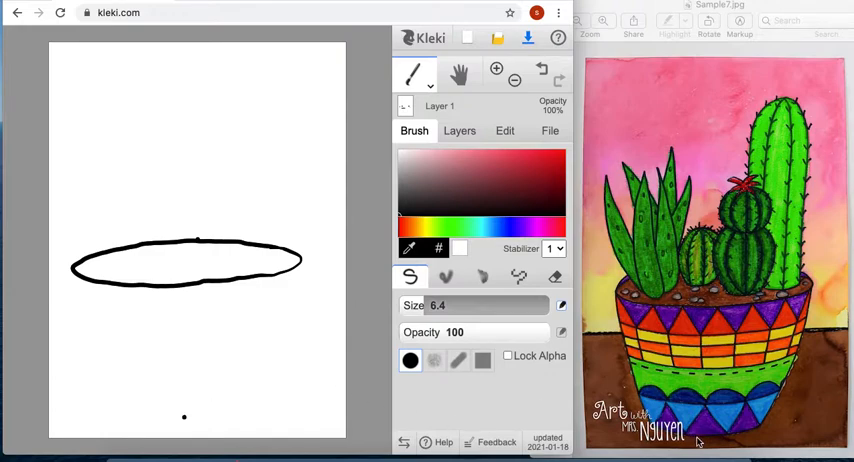
pyautogui.moveTo(735, 300)
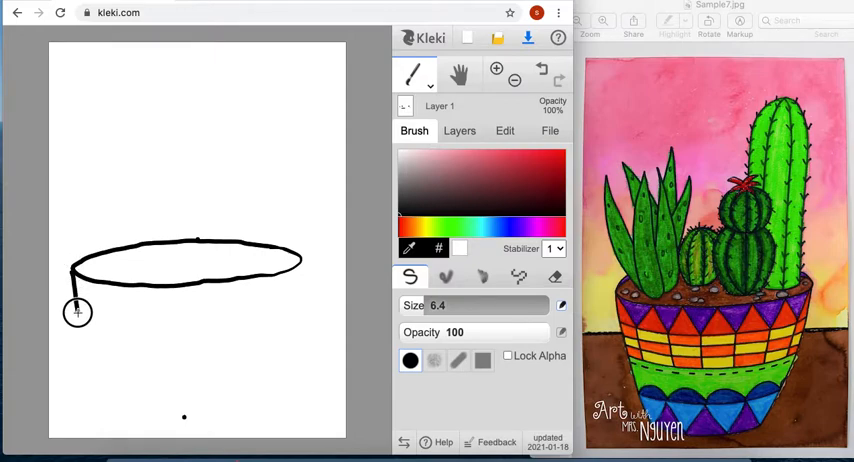
# Draw the pot's left and right tapering sides and a curved base joining them.
pyautogui.moveTo(78, 312); pyautogui.dragTo(103, 398)
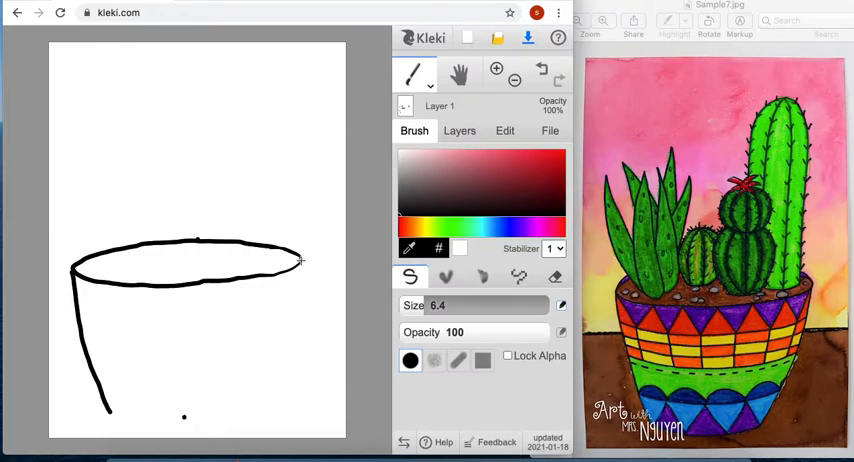
pyautogui.moveTo(300, 260); pyautogui.dragTo(285, 345)
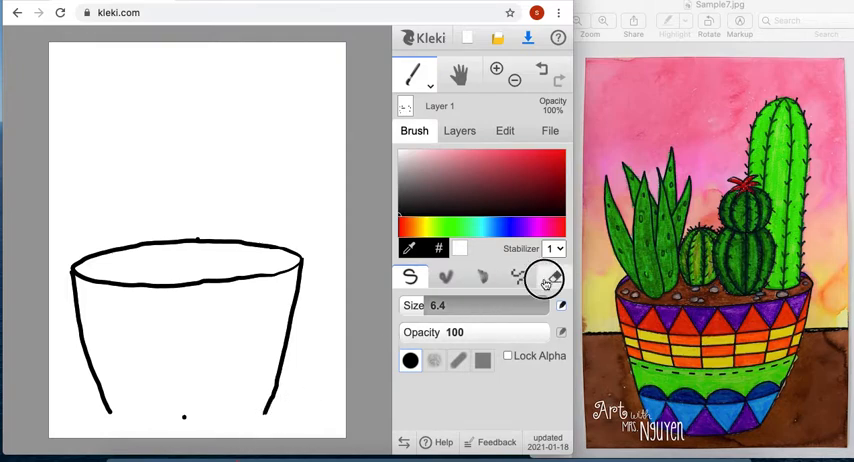
pyautogui.click(547, 277)
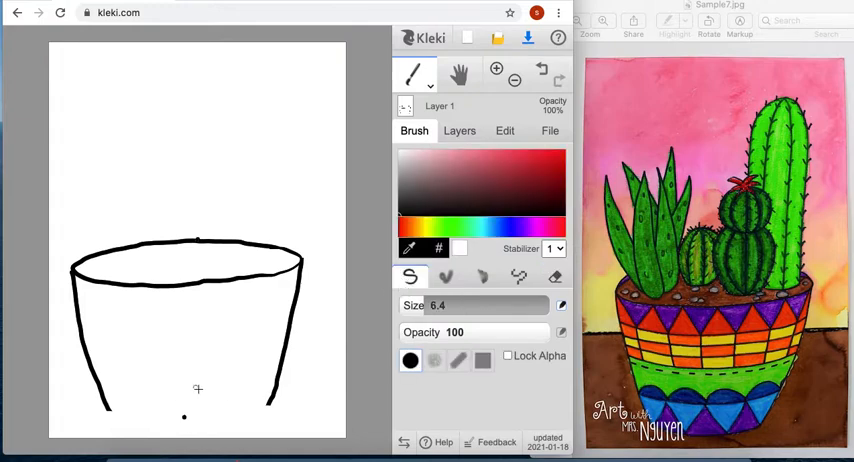
pyautogui.moveTo(268, 403)
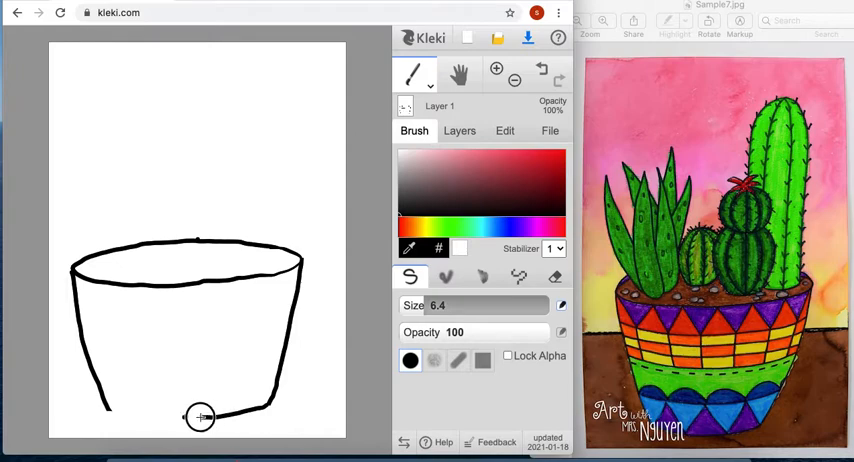
pyautogui.moveTo(200, 418); pyautogui.dragTo(108, 408)
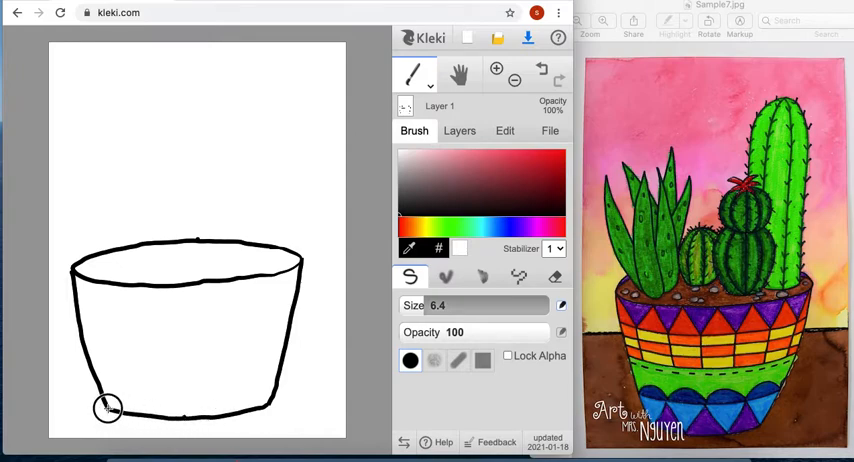
pyautogui.moveTo(237, 349)
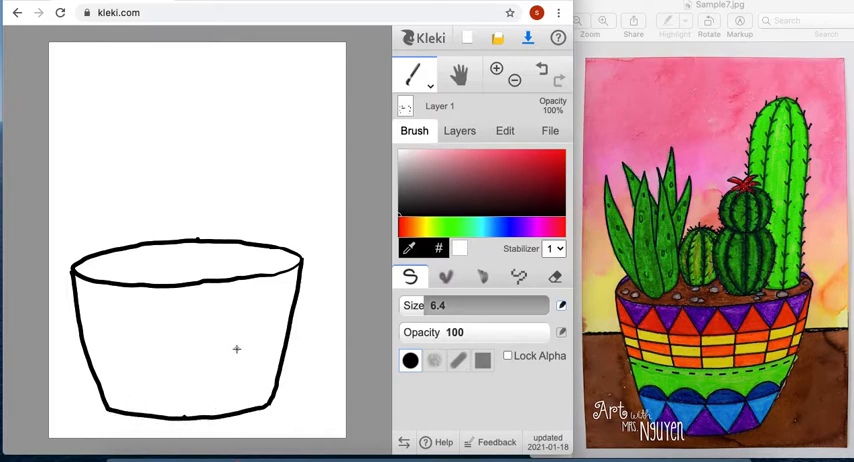
pyautogui.moveTo(214, 391)
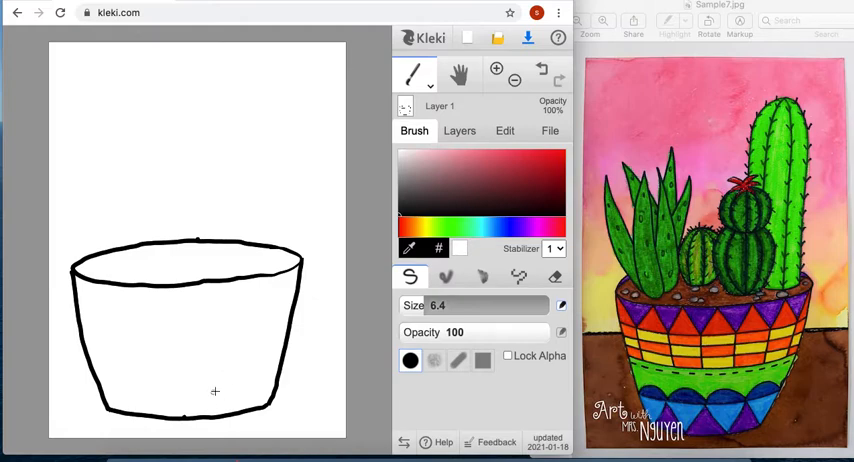
pyautogui.moveTo(290, 270)
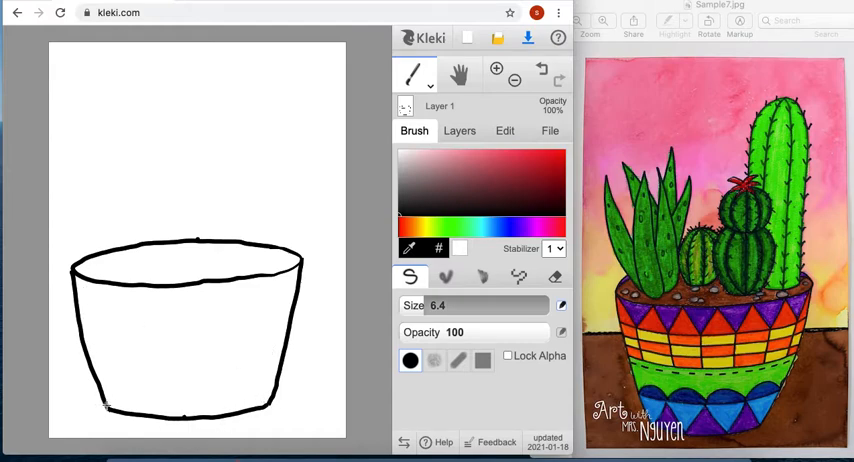
pyautogui.moveTo(600, 290)
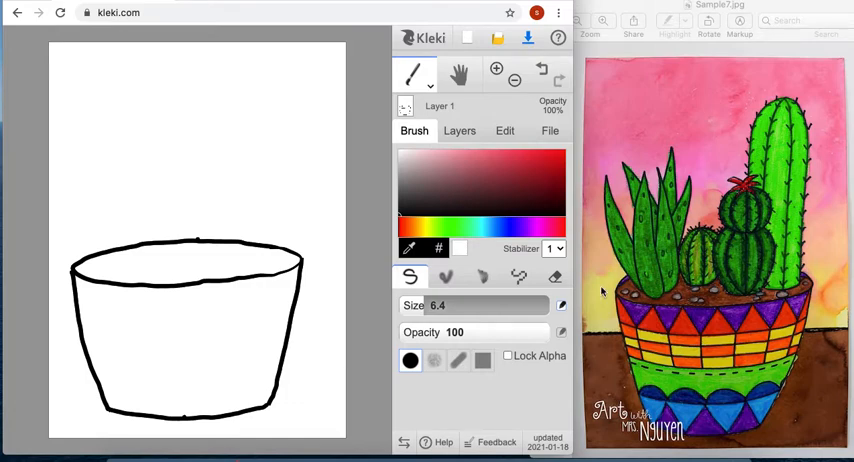
pyautogui.moveTo(670, 357)
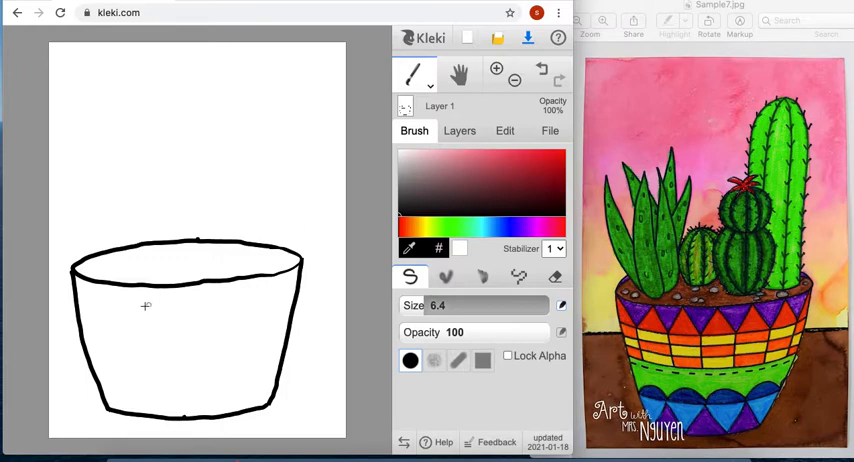
pyautogui.moveTo(160, 328)
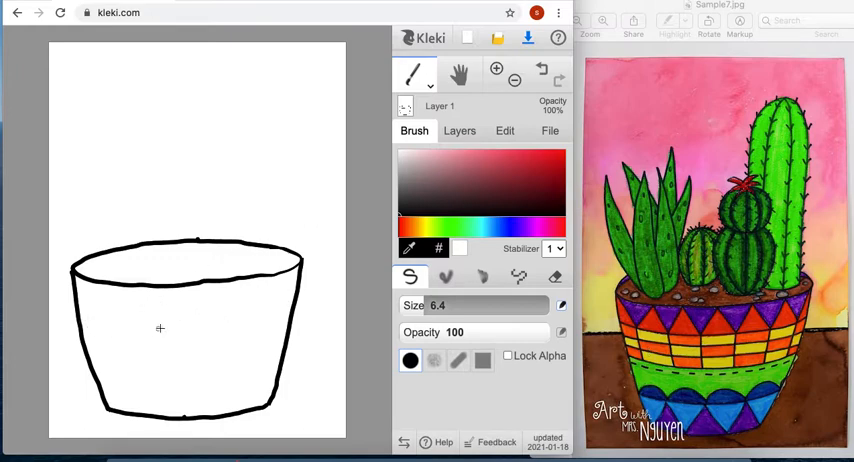
pyautogui.moveTo(293, 290)
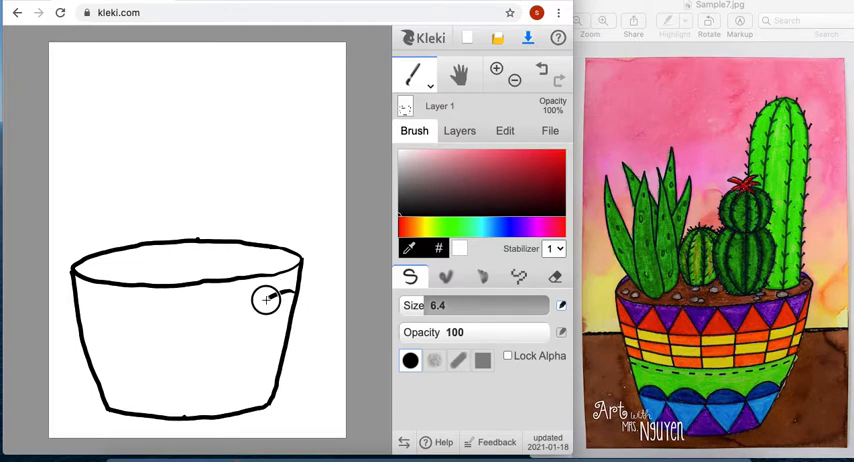
# Draw a wavy band across the upper pot and start the ovals beneath it.
pyautogui.moveTo(267, 303); pyautogui.dragTo(123, 307)
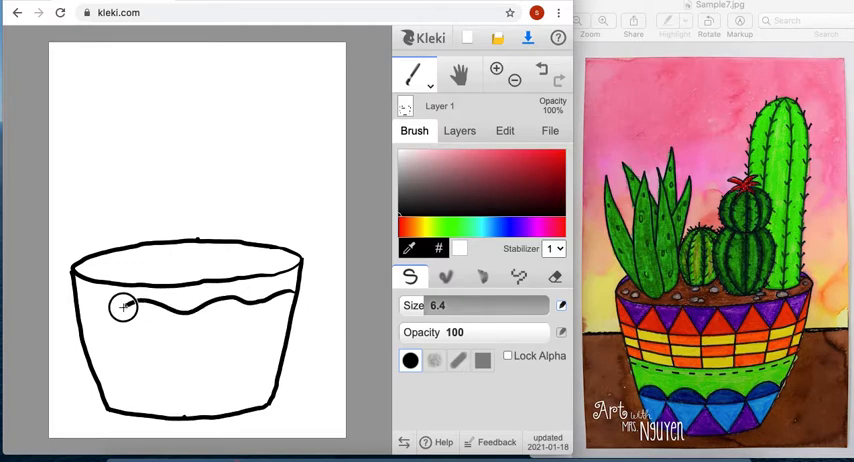
pyautogui.moveTo(123, 307); pyautogui.dragTo(264, 322)
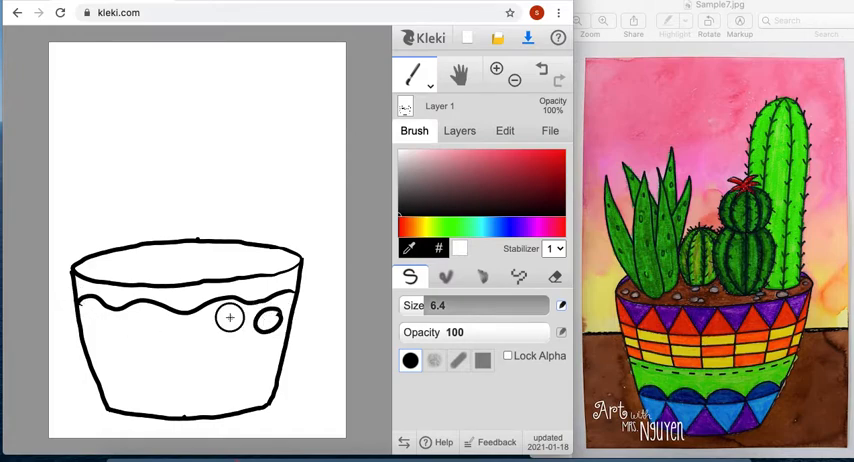
pyautogui.click(220, 323)
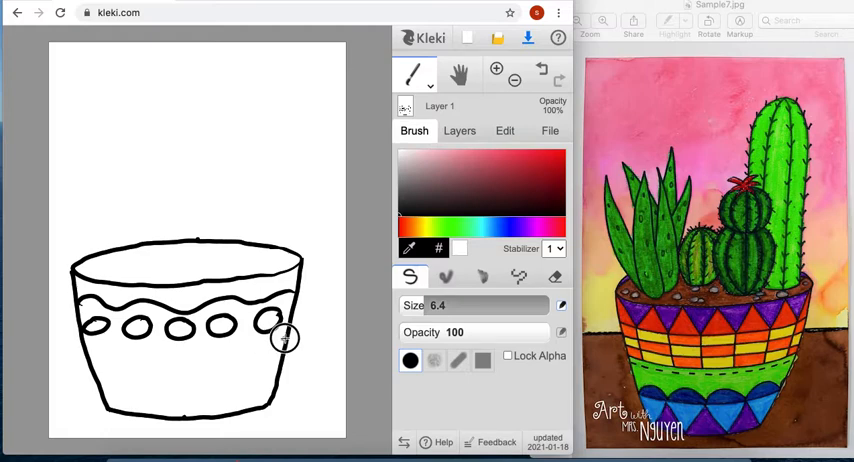
# Draw a band line under the ovals and zigzag triangles along the lower pot.
pyautogui.moveTo(285, 337); pyautogui.dragTo(125, 353)
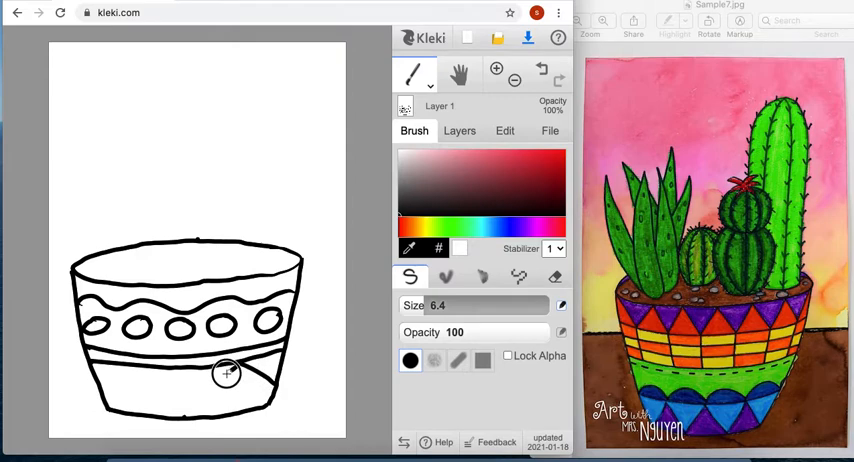
pyautogui.moveTo(225, 375); pyautogui.dragTo(150, 390)
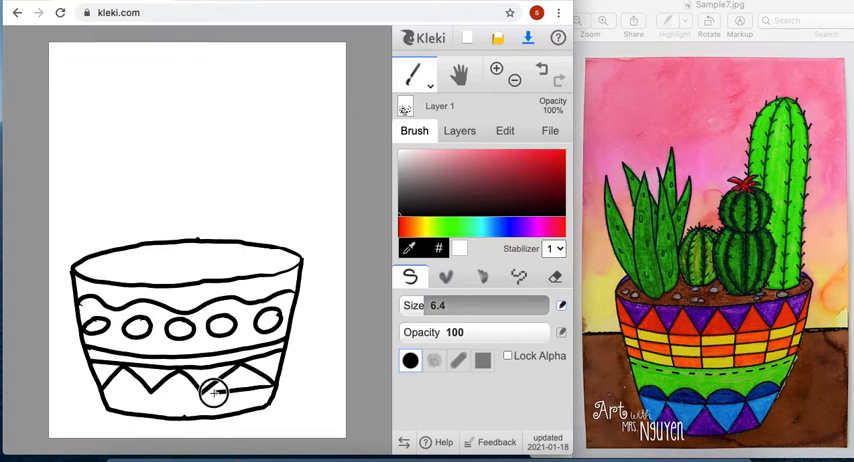
pyautogui.moveTo(115, 393)
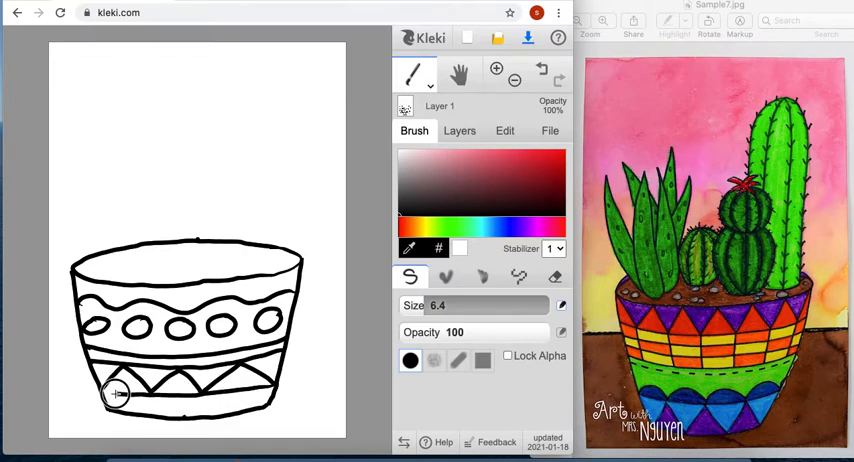
pyautogui.moveTo(135, 415)
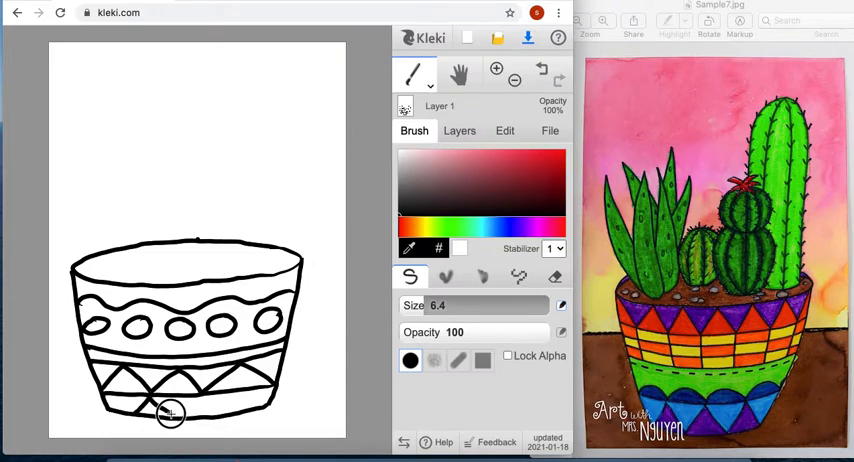
pyautogui.moveTo(228, 405)
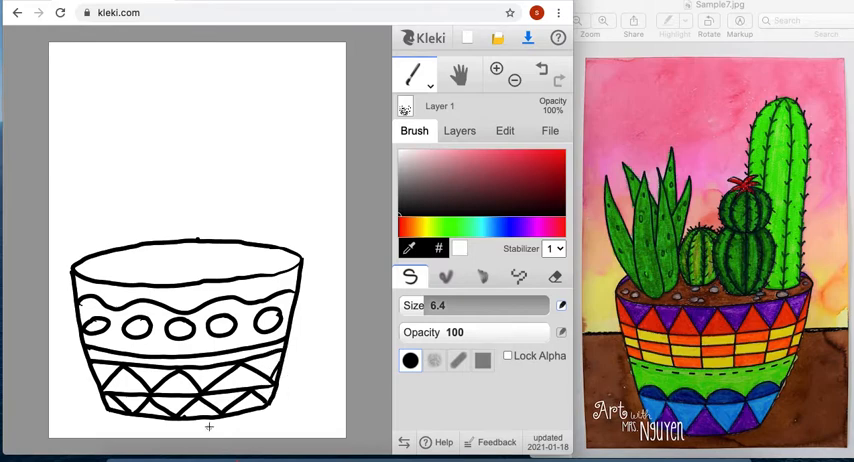
pyautogui.moveTo(212, 262)
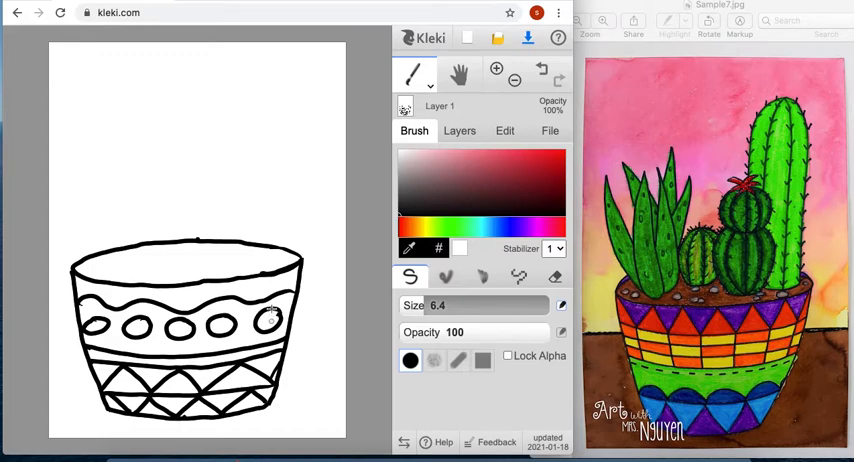
pyautogui.moveTo(280, 285)
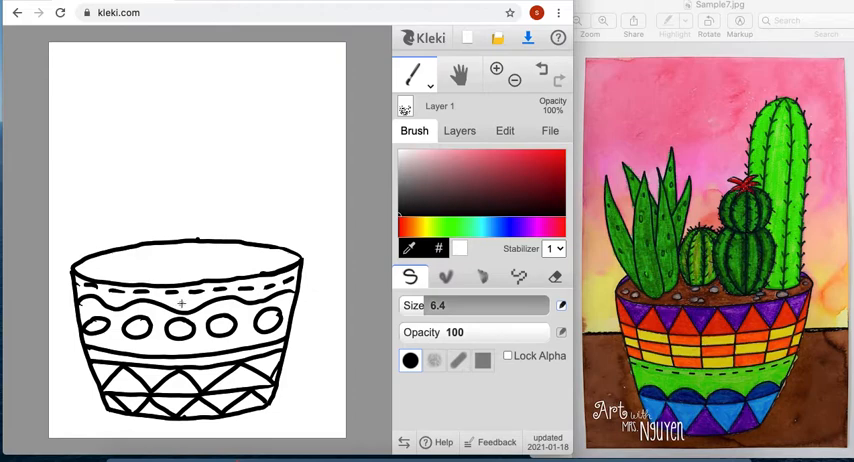
pyautogui.moveTo(195, 347)
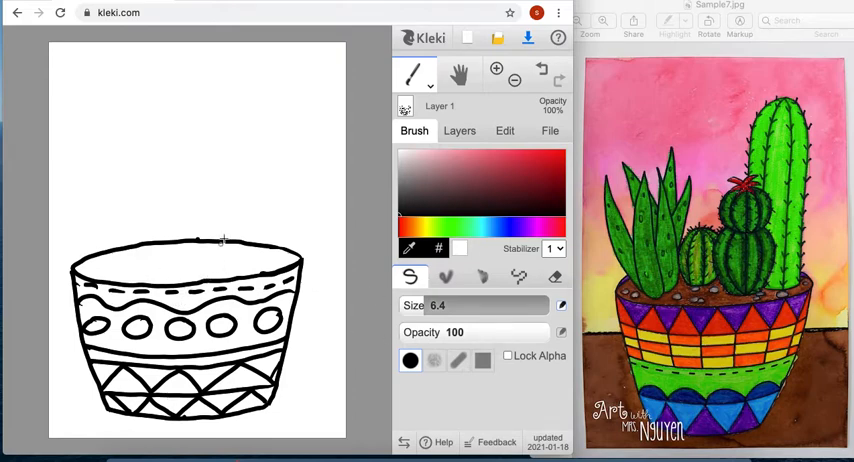
pyautogui.moveTo(195, 234)
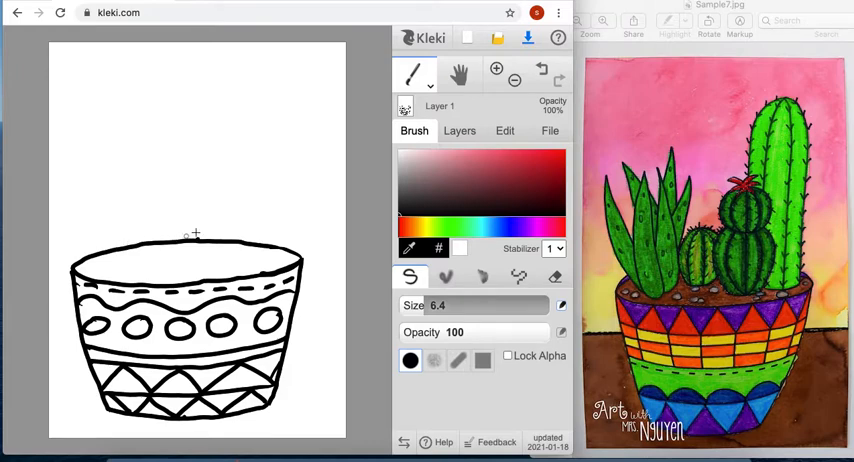
pyautogui.moveTo(185, 200)
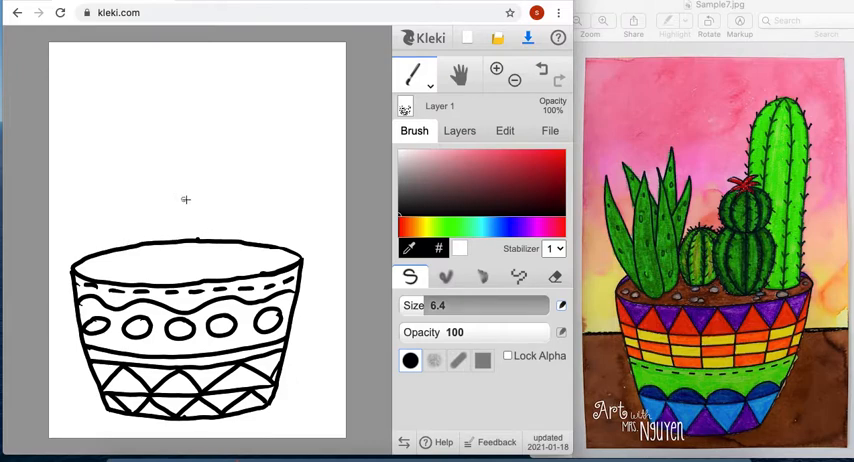
pyautogui.moveTo(615, 200)
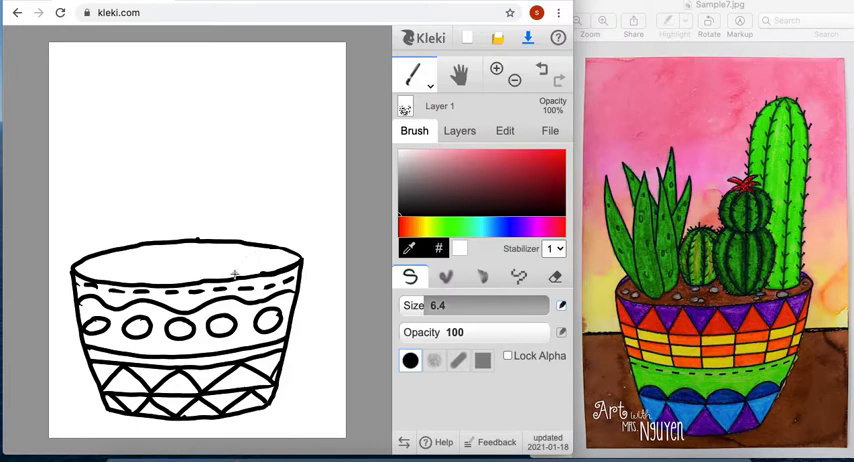
pyautogui.moveTo(281, 200)
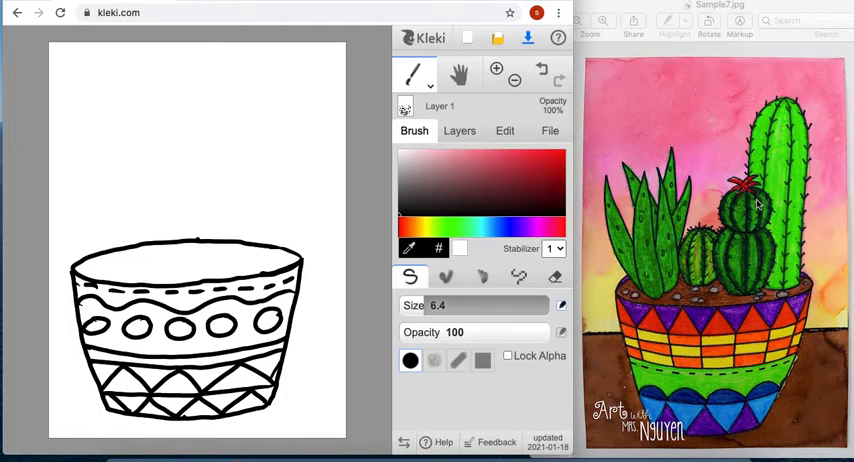
pyautogui.moveTo(733, 224)
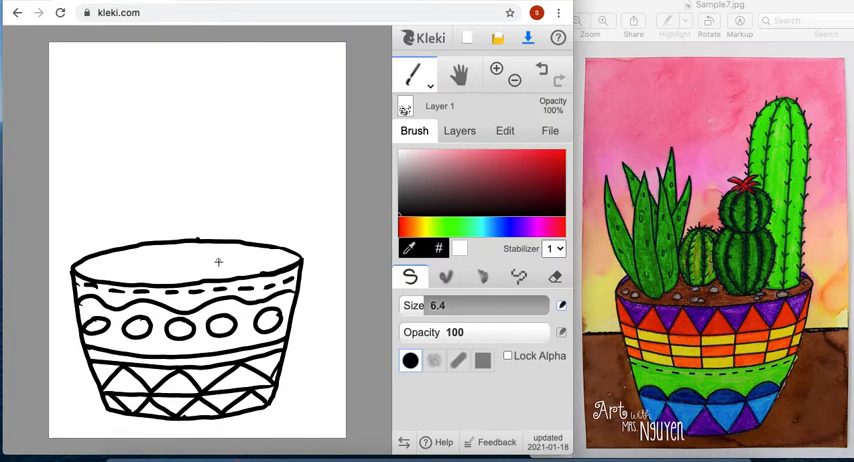
# Draw a cactus stem with arms above the pot, then undo both strokes.
pyautogui.moveTo(215, 248); pyautogui.dragTo(227, 103)
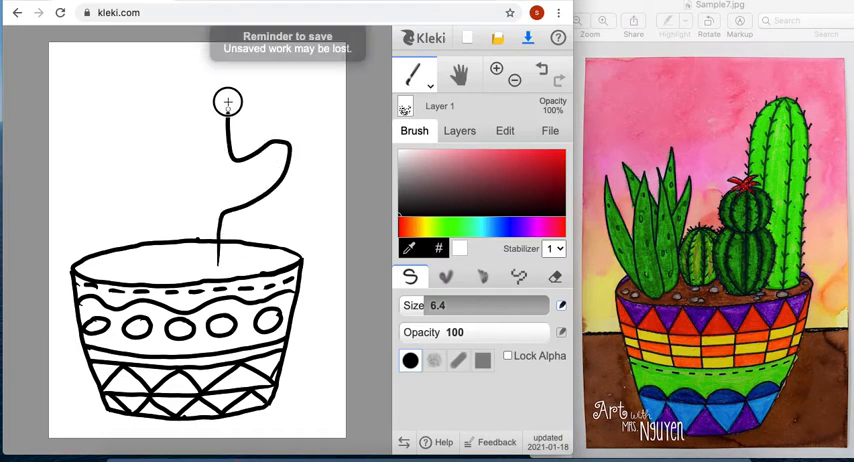
pyautogui.moveTo(227, 100); pyautogui.dragTo(105, 185)
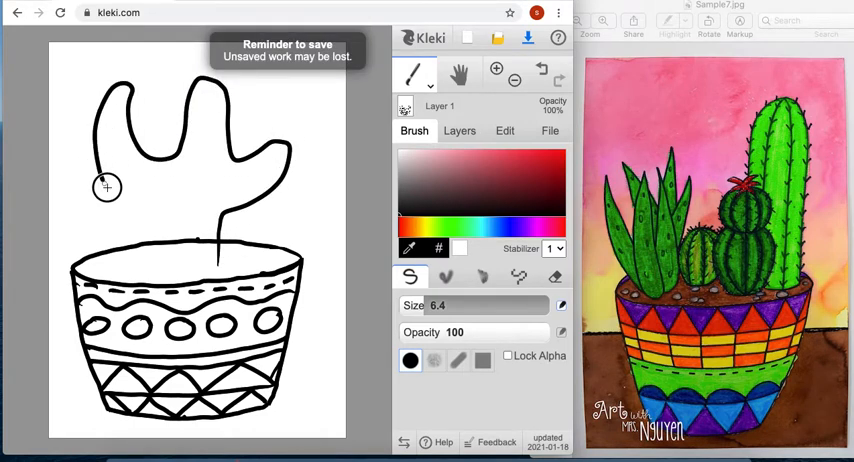
pyautogui.click(541, 68)
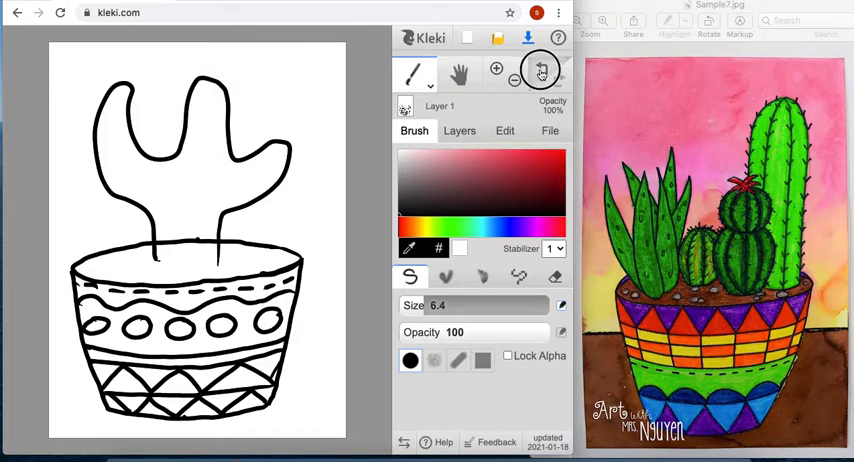
pyautogui.click(541, 69)
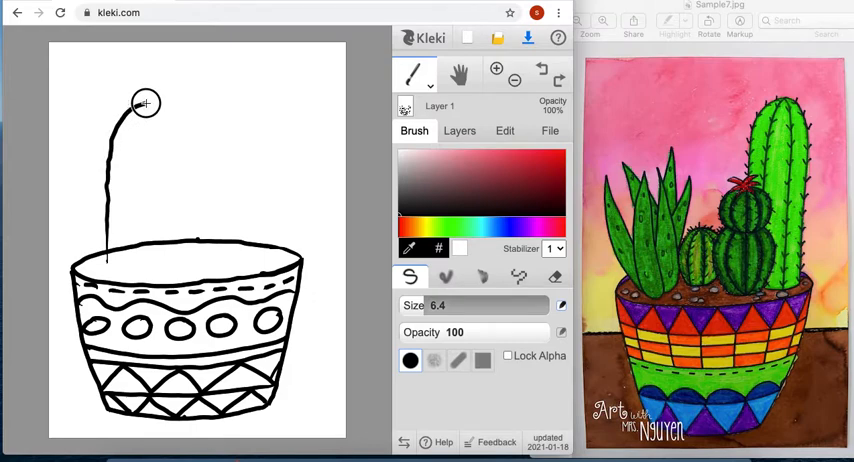
# Draw one tall rounded arch from the rim as the upright cactus stem.
pyautogui.moveTo(145, 100); pyautogui.dragTo(168, 210)
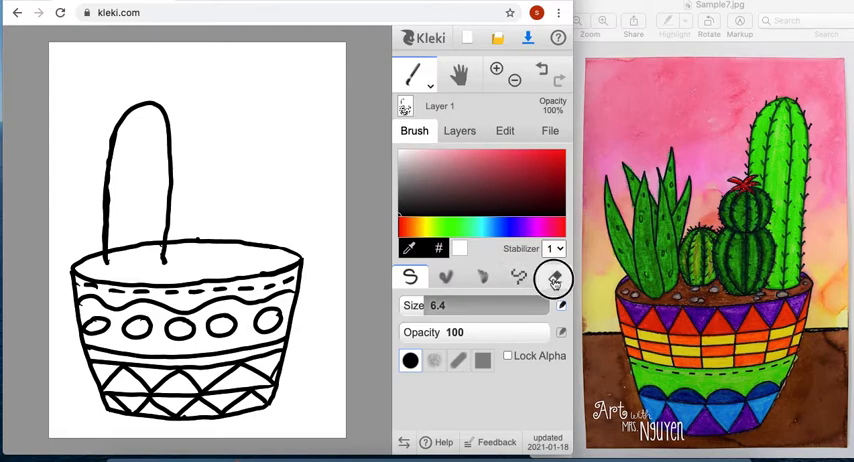
# Switch to the Eraser to remove the rim line crossing the cactus base.
pyautogui.click(554, 278)
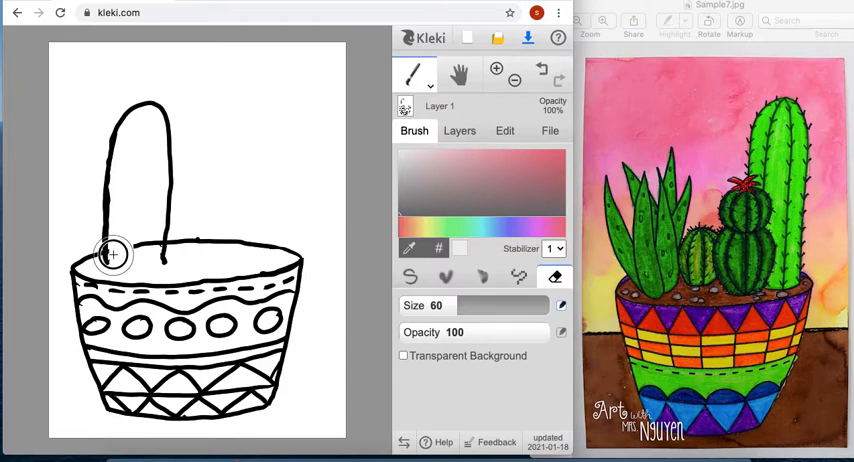
pyautogui.moveTo(128, 255)
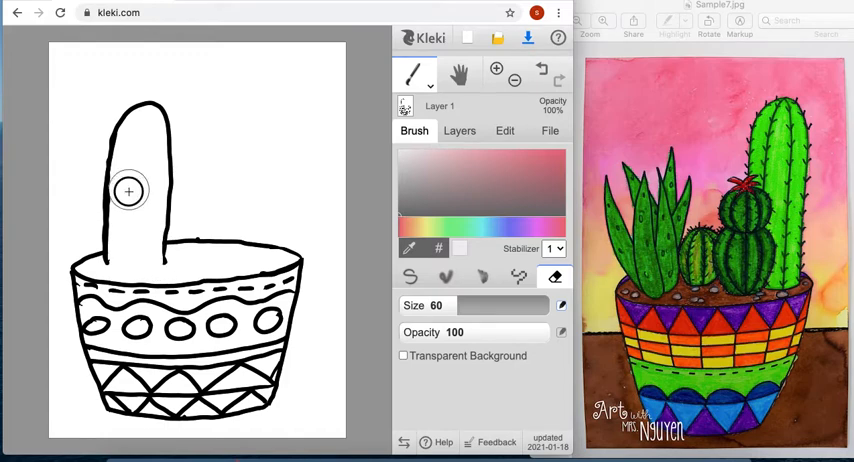
pyautogui.moveTo(119, 197)
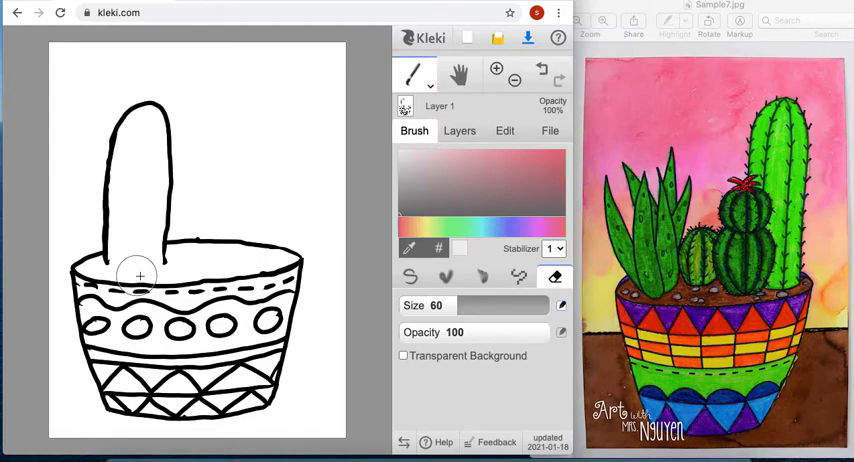
pyautogui.moveTo(188, 245)
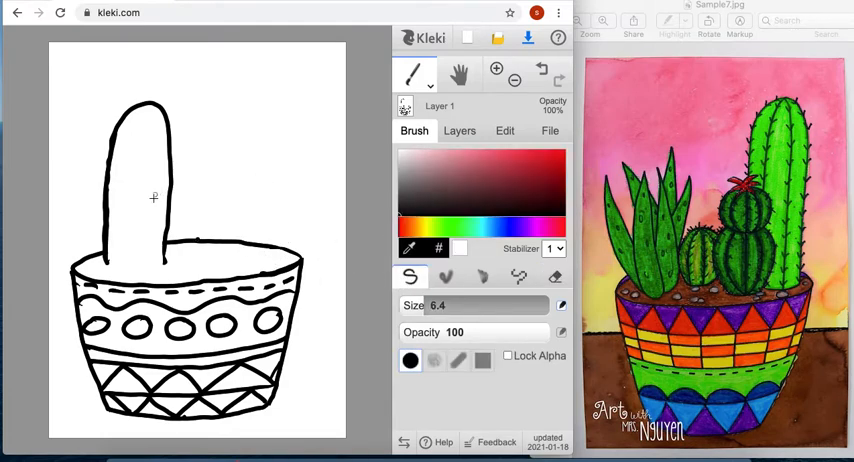
pyautogui.moveTo(166, 242)
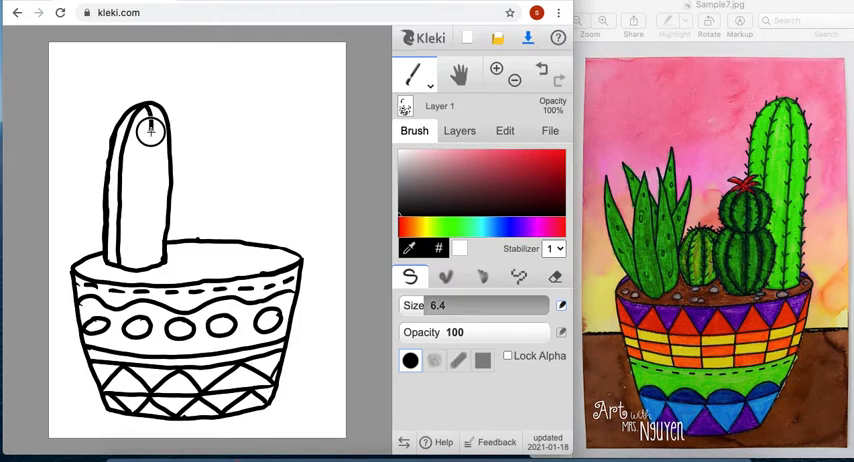
# Draw a vertical rib line down the inside of the tall cactus stem.
pyautogui.moveTo(148, 130); pyautogui.dragTo(145, 258)
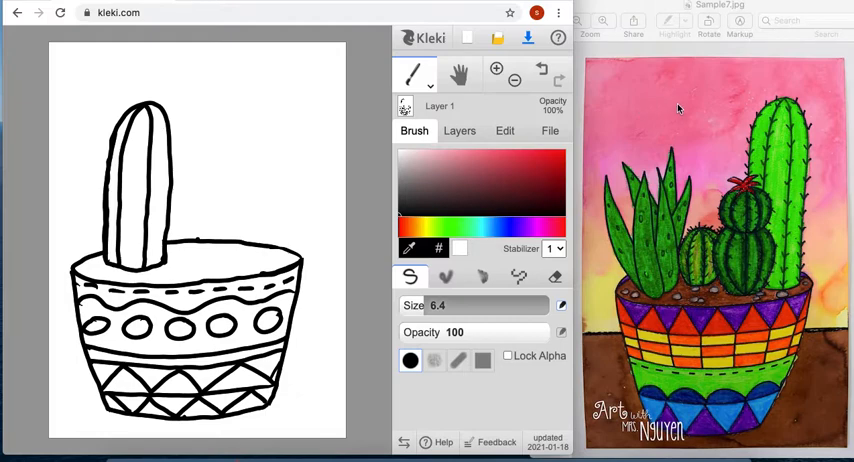
pyautogui.moveTo(757, 122)
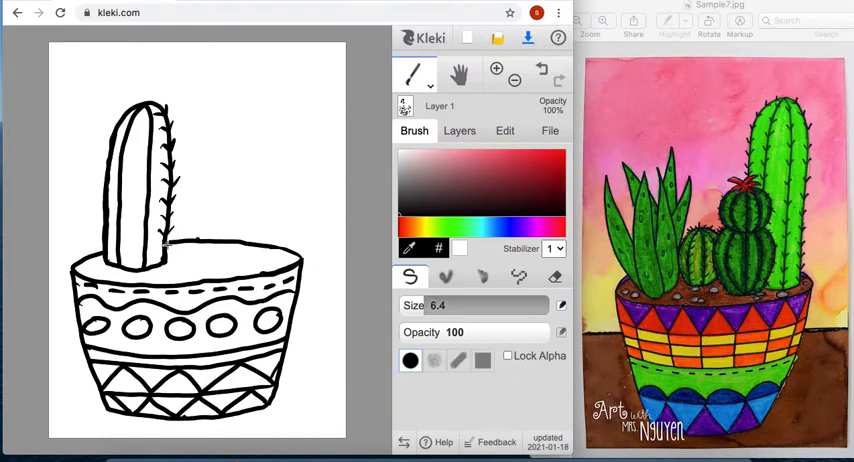
pyautogui.moveTo(148, 117)
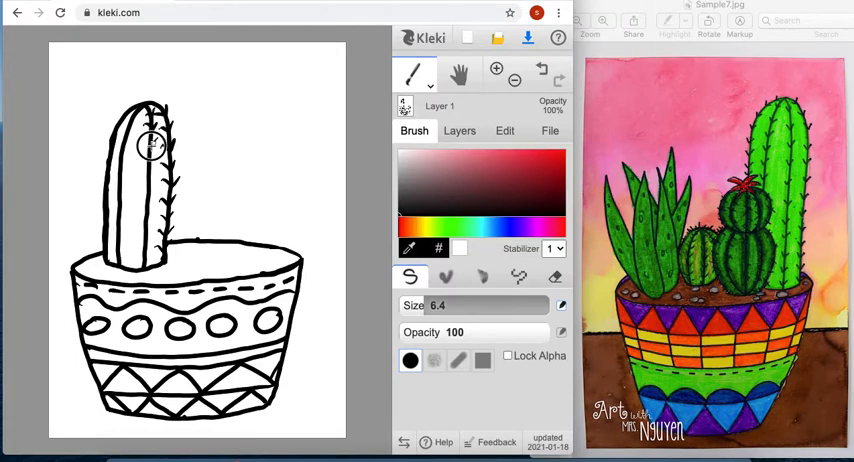
pyautogui.moveTo(155, 175)
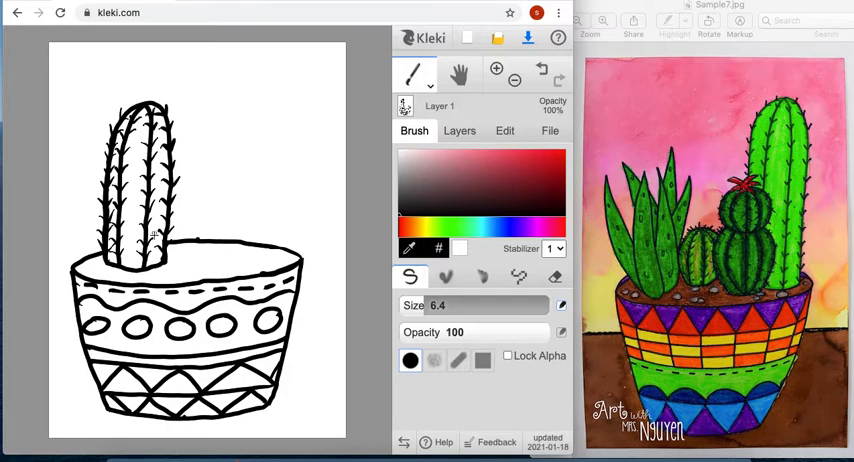
pyautogui.moveTo(205, 250)
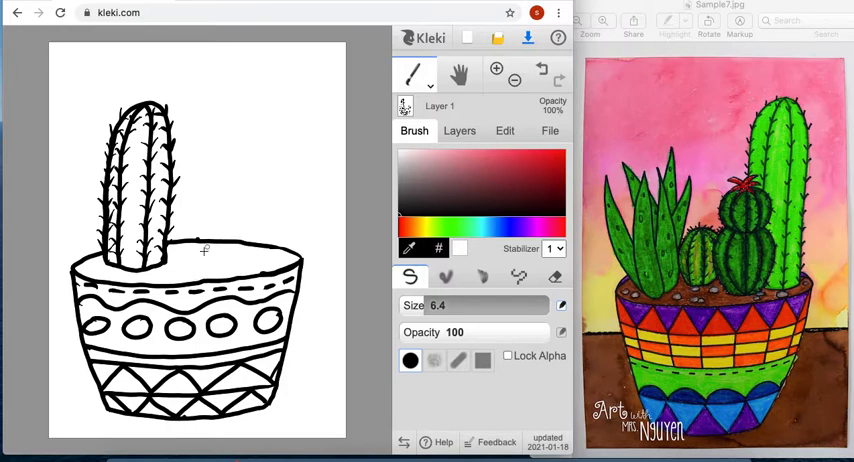
pyautogui.moveTo(195, 207)
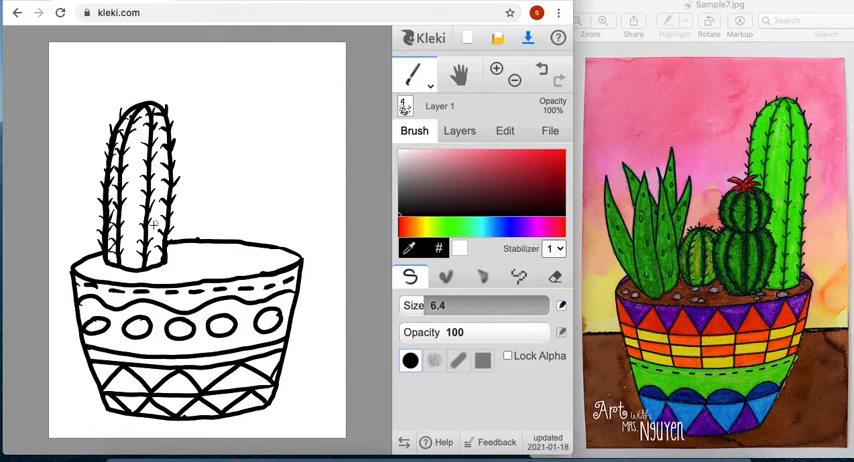
pyautogui.moveTo(178, 215)
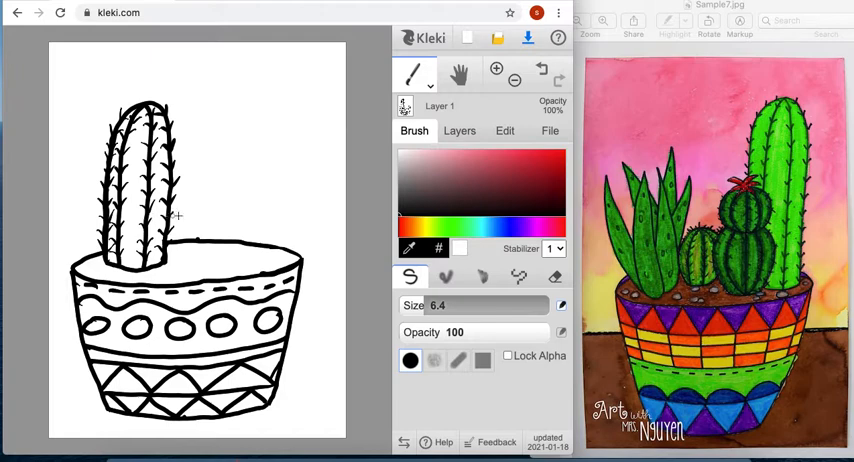
pyautogui.moveTo(163, 220)
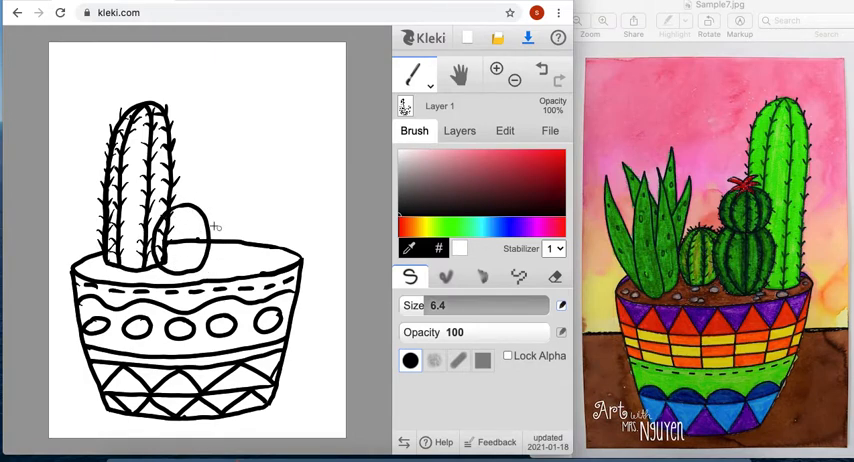
pyautogui.moveTo(222, 260)
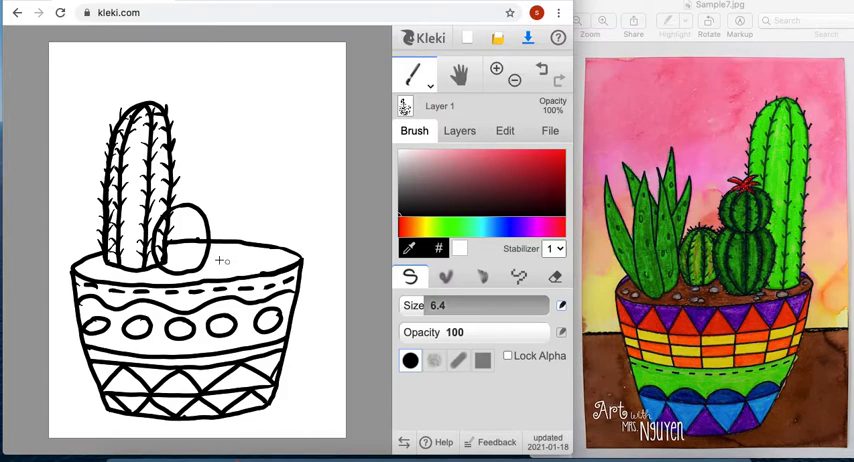
pyautogui.moveTo(438, 214)
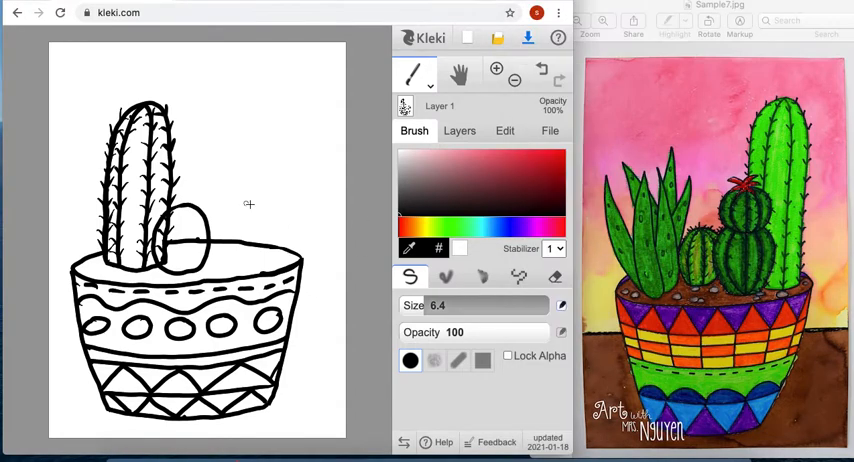
pyautogui.moveTo(170, 163)
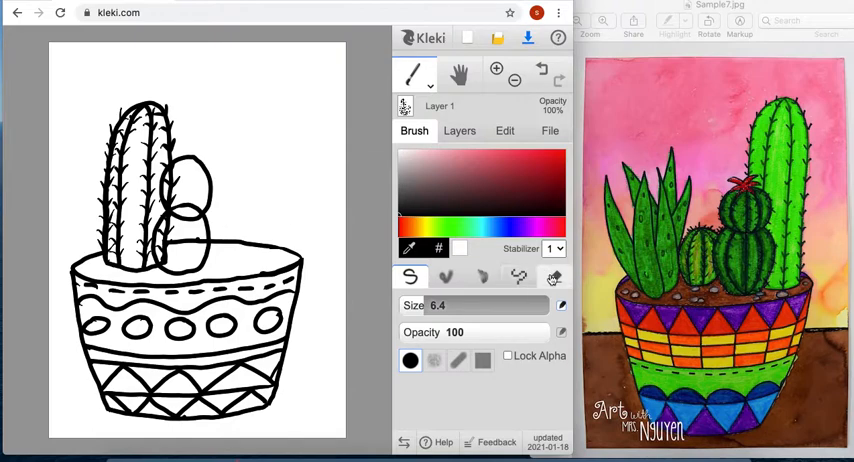
# Switch to the Eraser to clear the overlapping arc and rim line in the lower oval.
pyautogui.click(553, 277)
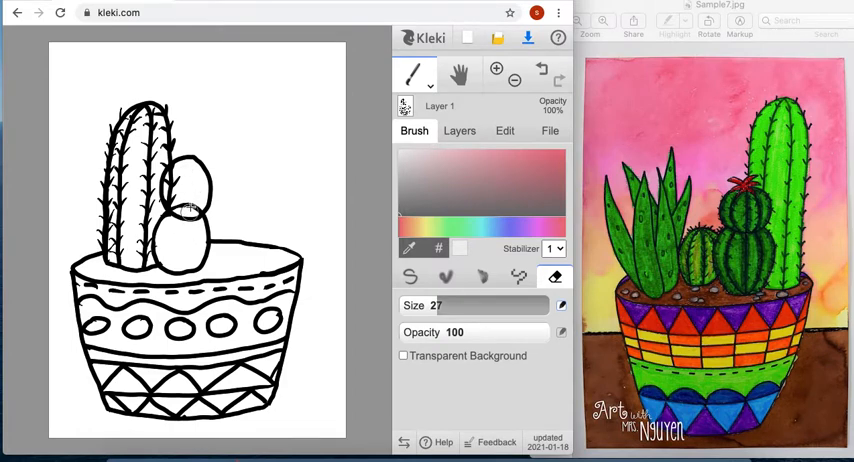
pyautogui.moveTo(184, 246)
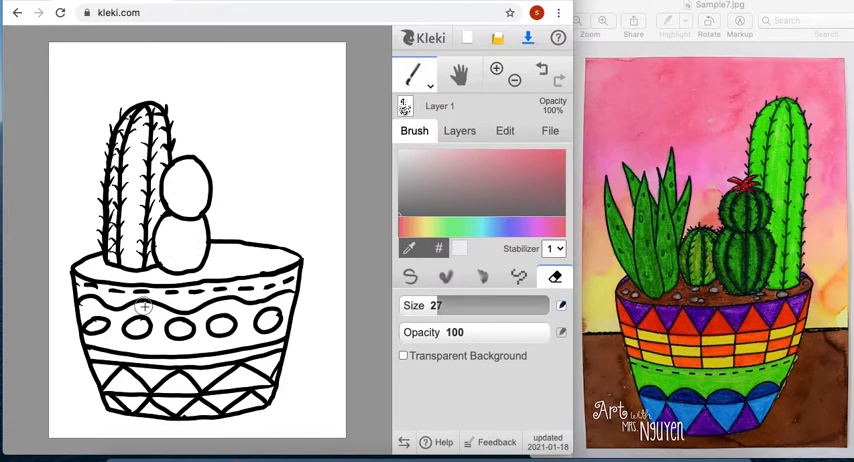
pyautogui.moveTo(172, 247)
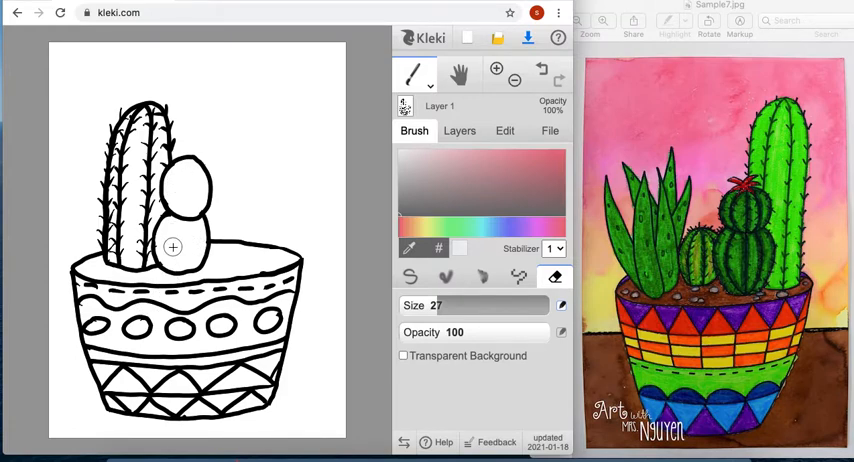
pyautogui.moveTo(182, 255)
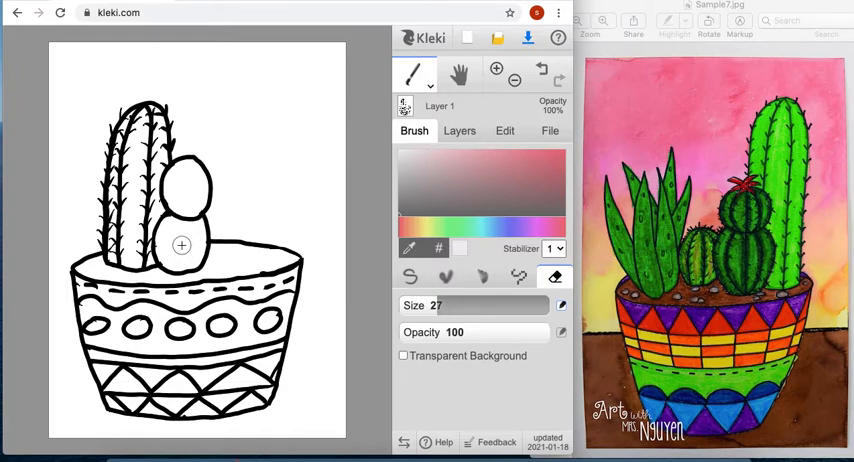
pyautogui.moveTo(230, 249)
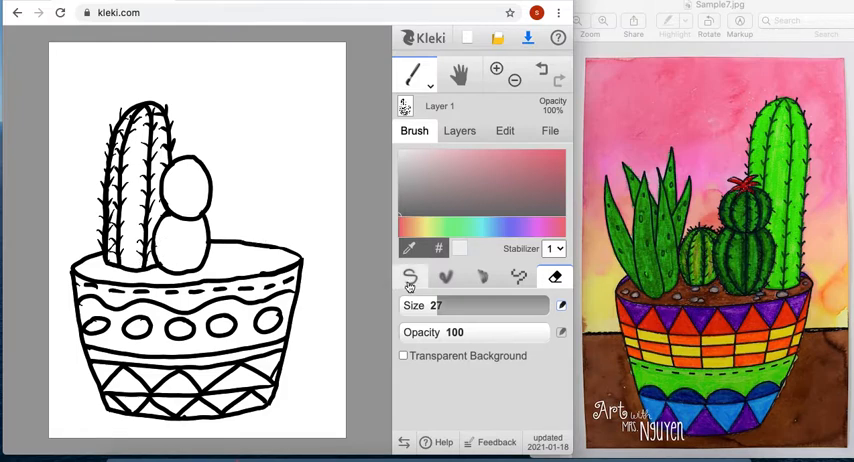
# Switch back to the Pen brush to draw ribs, the flower and a small circle.
pyautogui.click(410, 278)
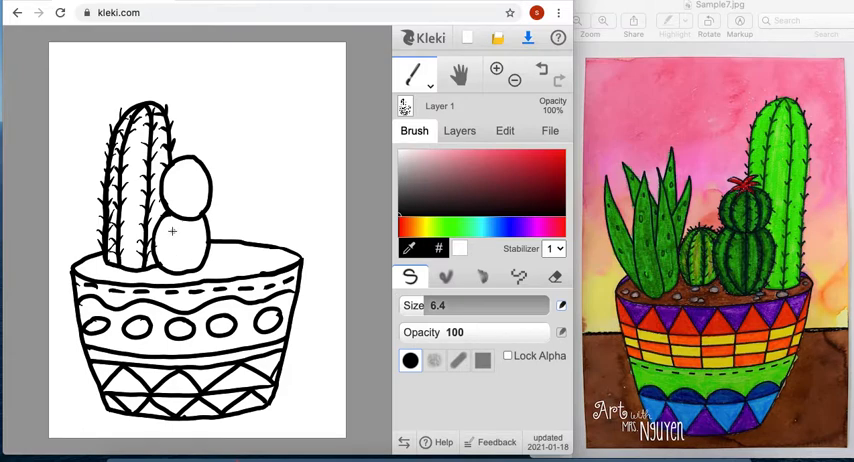
pyautogui.moveTo(171, 228)
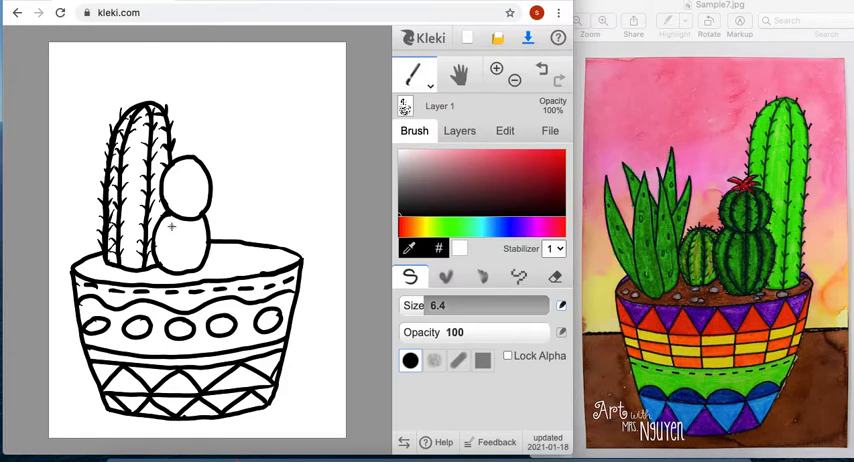
pyautogui.moveTo(735, 231)
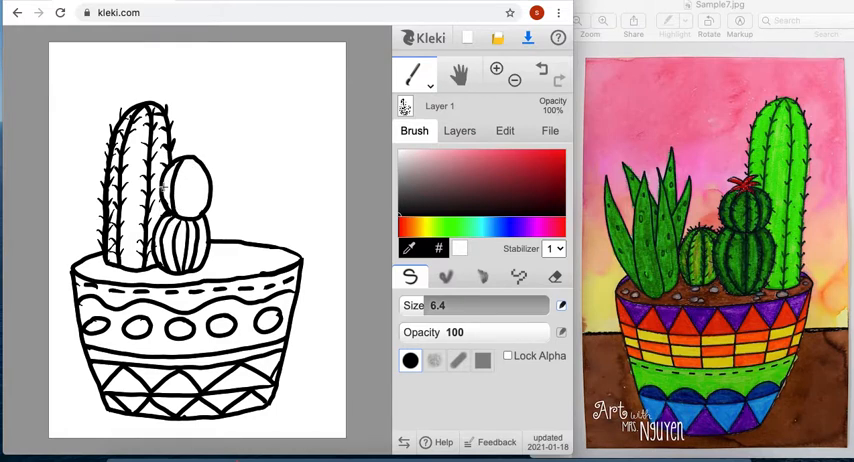
pyautogui.moveTo(197, 179)
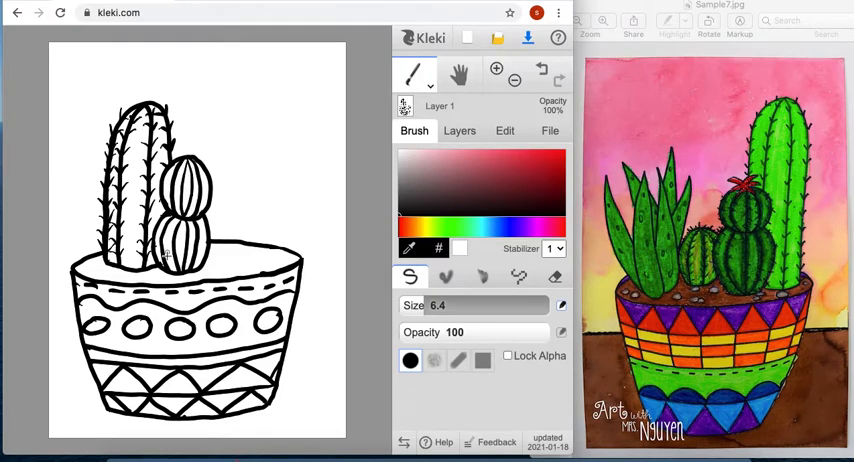
pyautogui.moveTo(747, 192)
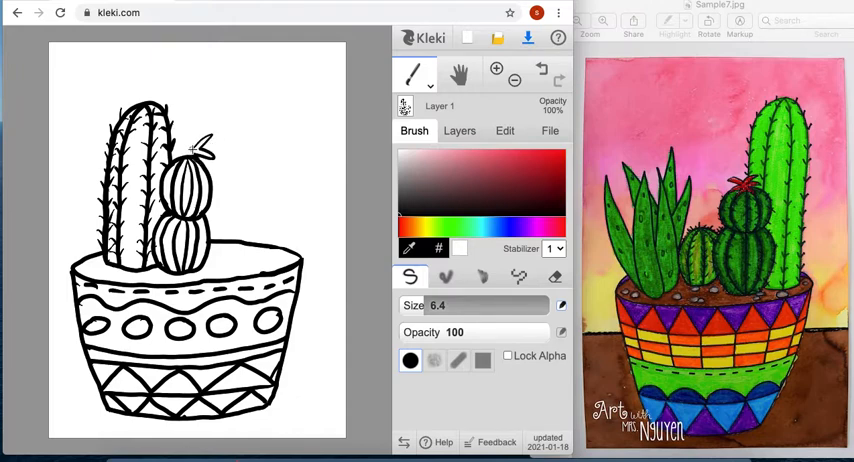
pyautogui.moveTo(183, 145)
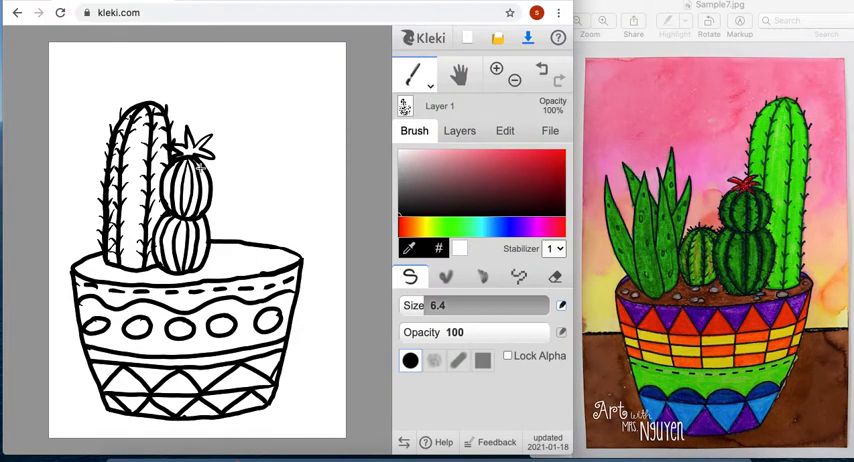
pyautogui.moveTo(224, 201)
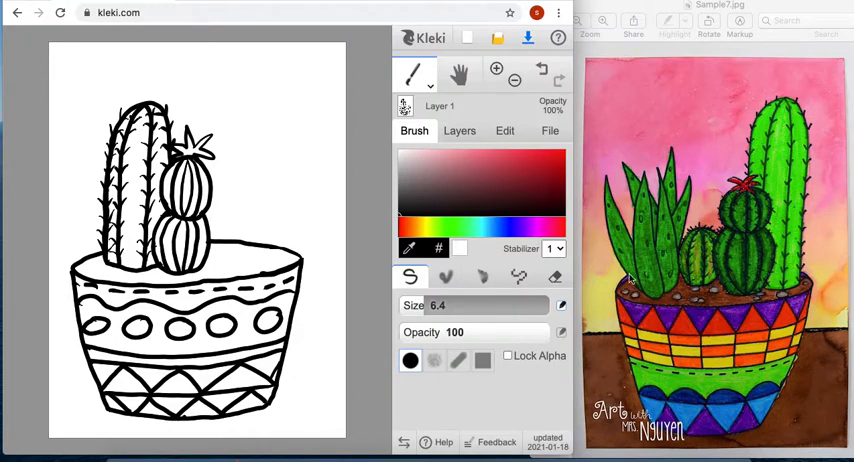
pyautogui.moveTo(253, 224)
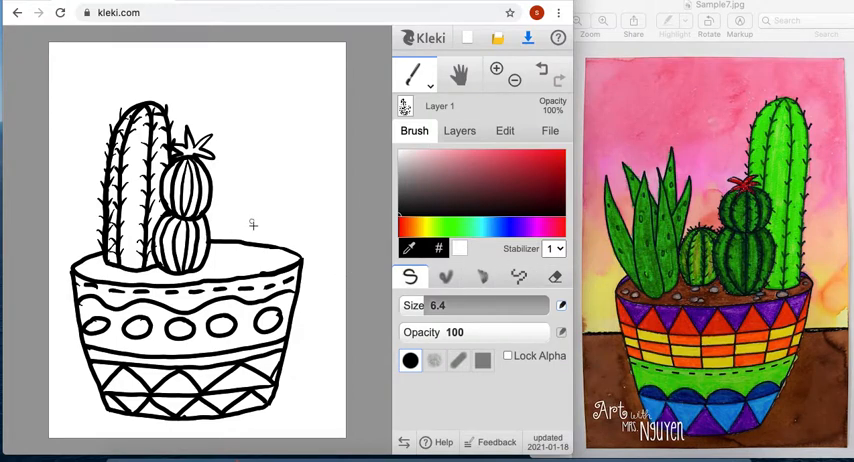
pyautogui.moveTo(738, 247)
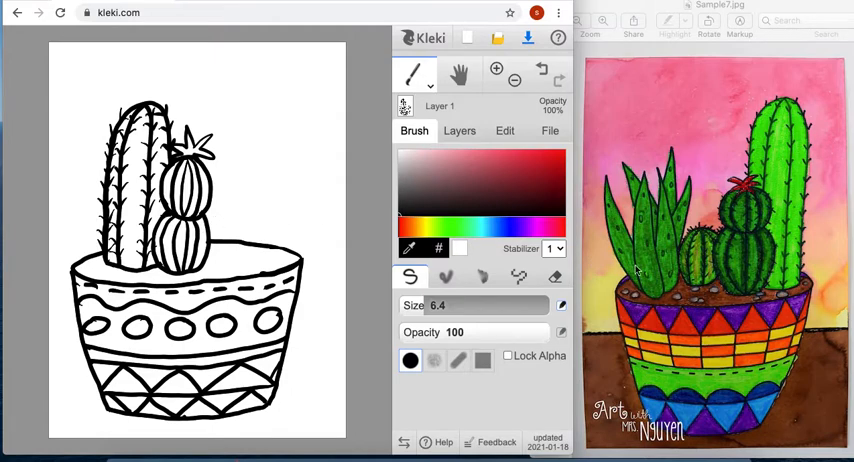
pyautogui.moveTo(700, 262)
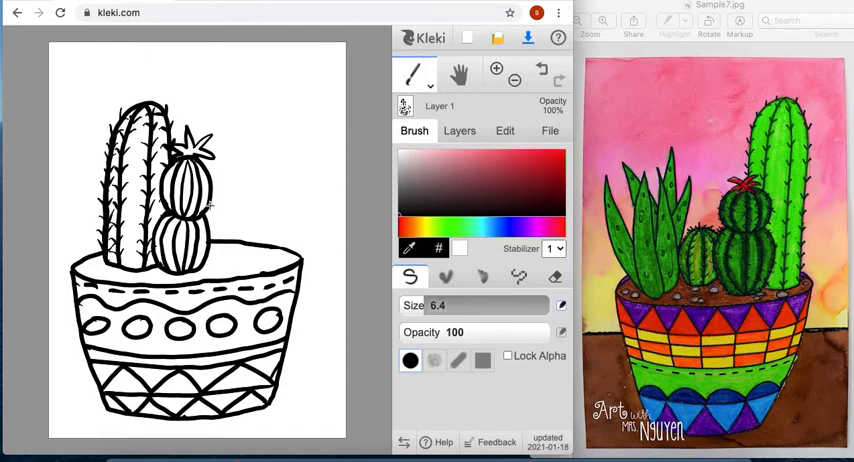
pyautogui.moveTo(225, 245)
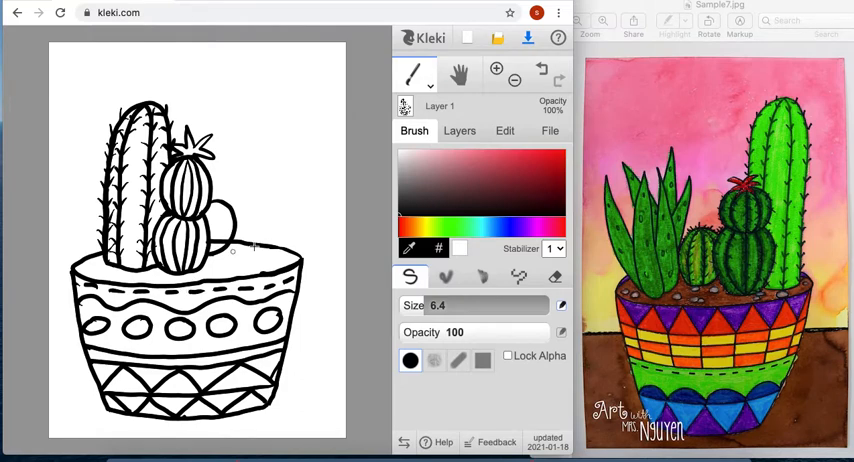
# Select the Eraser to remove the rim line inside the small third cactus.
pyautogui.click(554, 277)
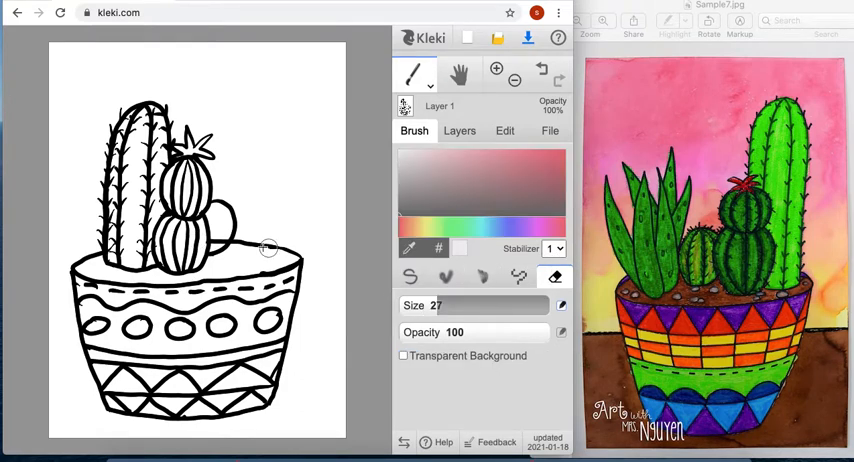
pyautogui.moveTo(218, 240)
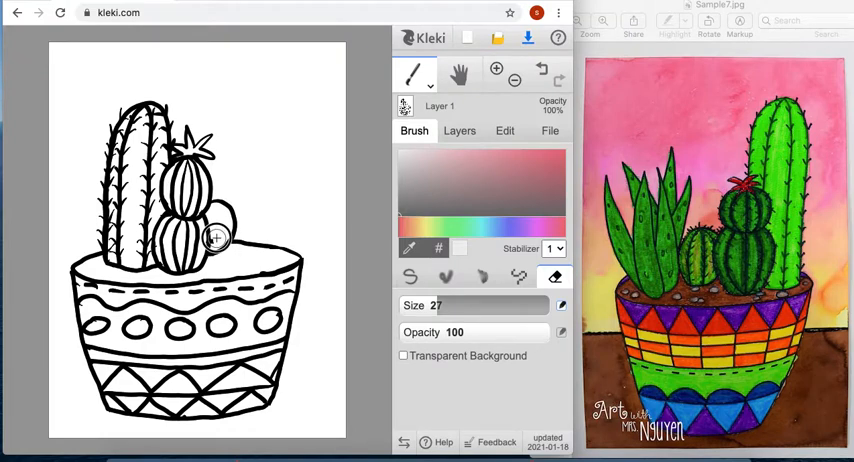
pyautogui.moveTo(290, 262)
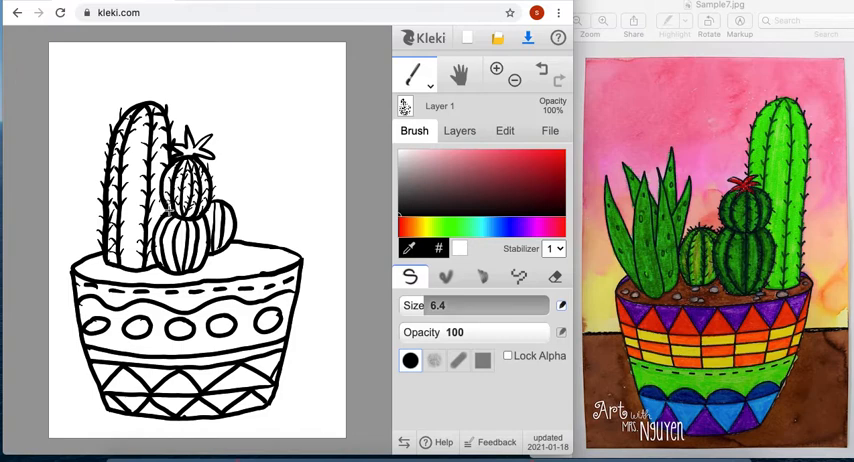
pyautogui.moveTo(160, 240)
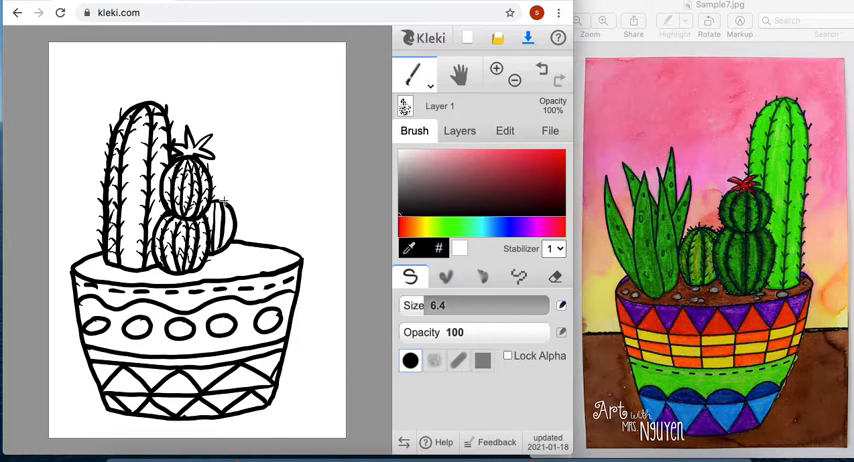
pyautogui.moveTo(228, 221)
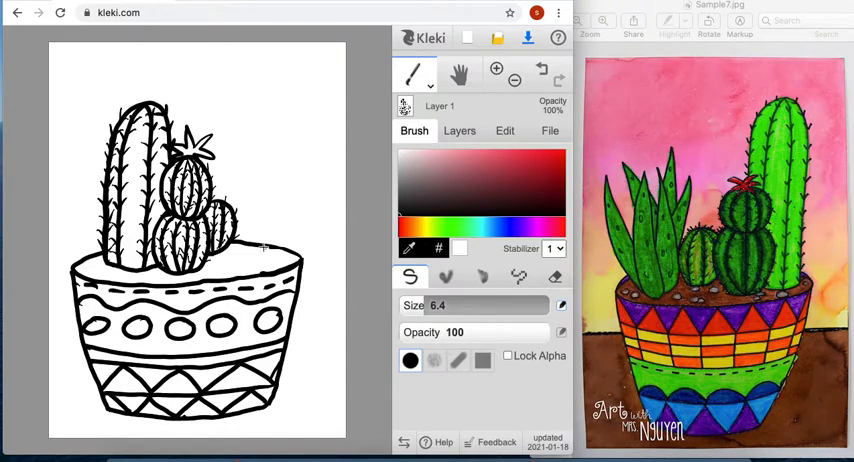
pyautogui.moveTo(258, 252)
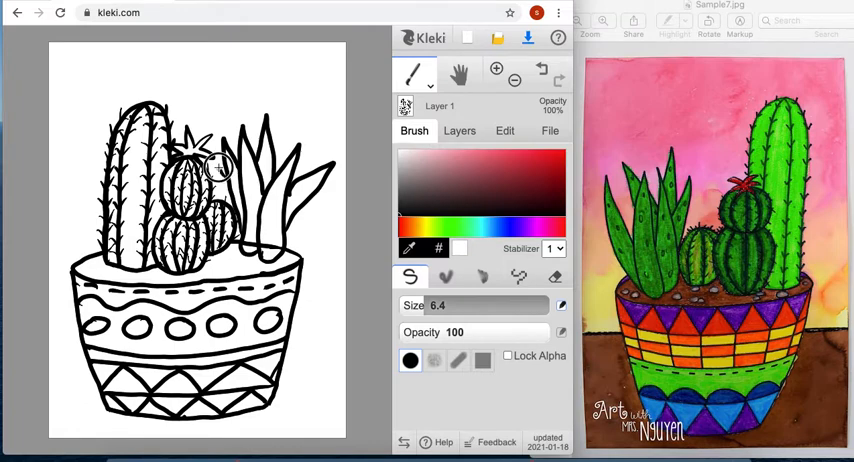
pyautogui.moveTo(235, 235)
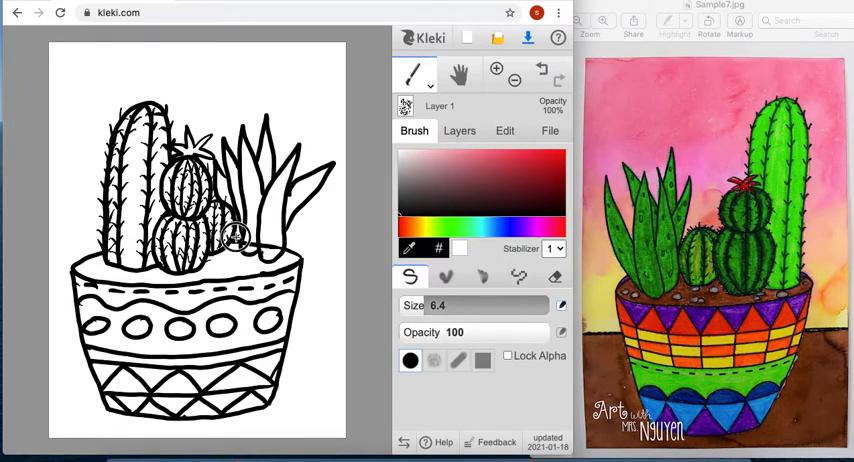
pyautogui.moveTo(300, 246)
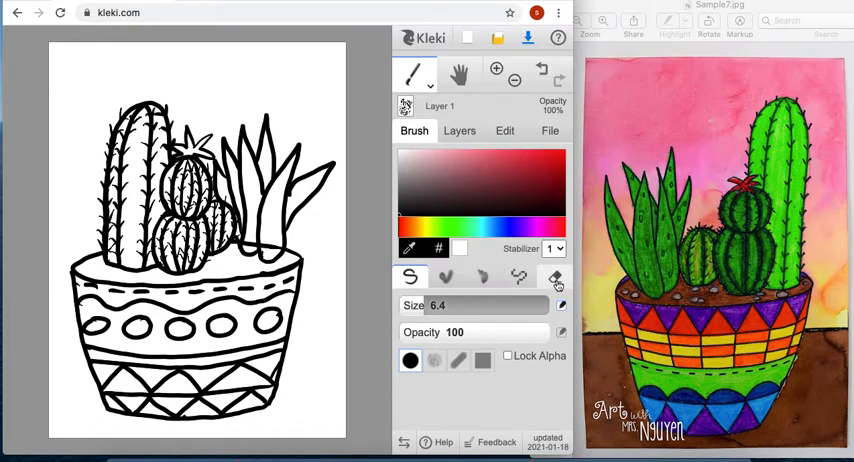
# Erase the succulent's overlapping lines, then return to the pen for leaf markings and pebbles.
pyautogui.click(555, 277)
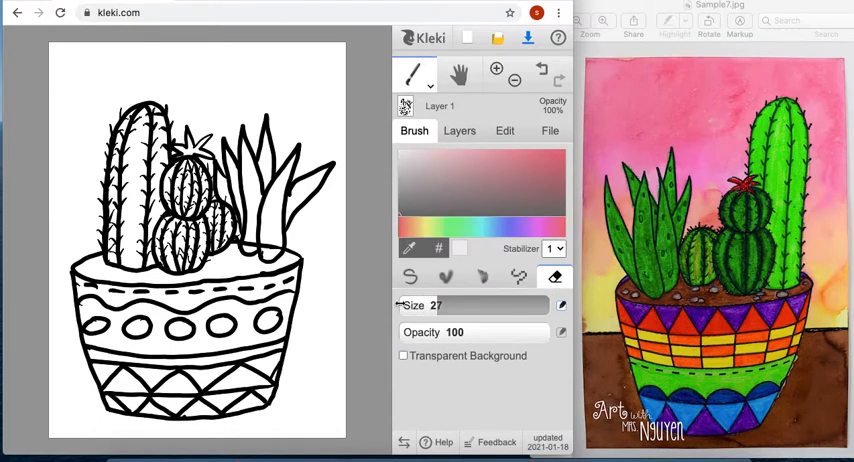
pyautogui.moveTo(272, 245)
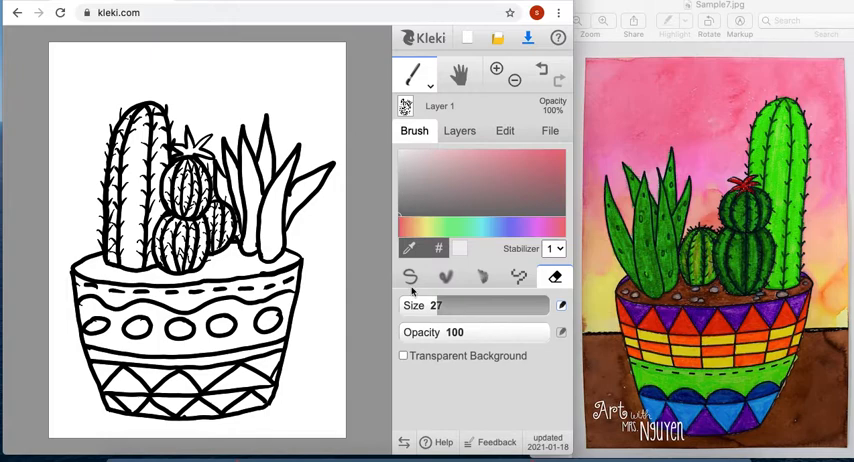
pyautogui.click(410, 277)
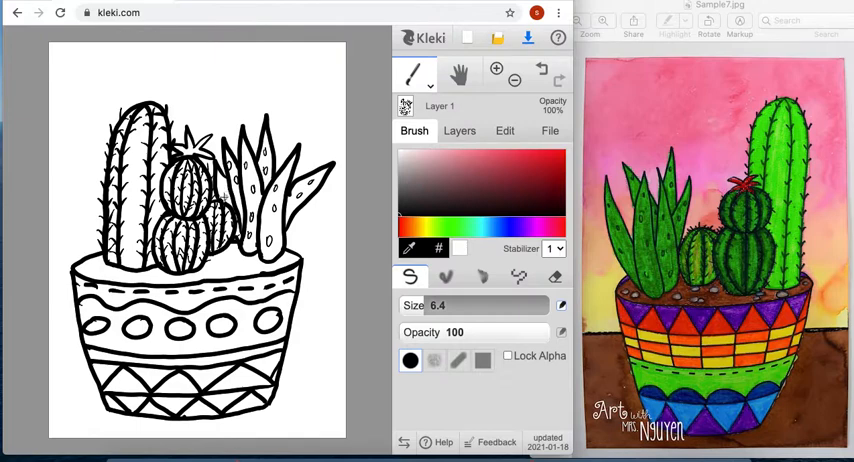
pyautogui.moveTo(252, 245)
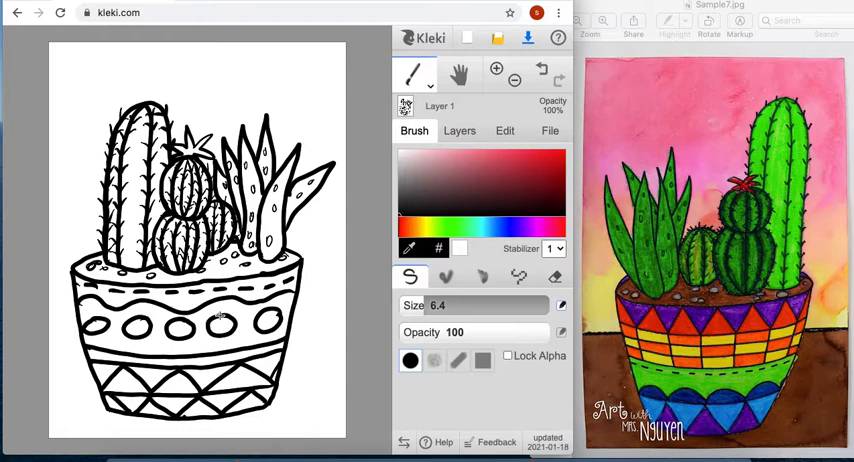
pyautogui.moveTo(322, 292)
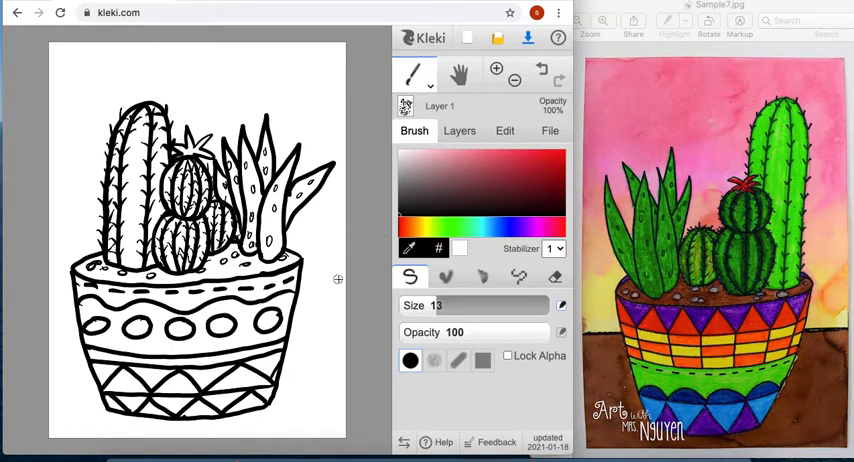
pyautogui.moveTo(325, 278)
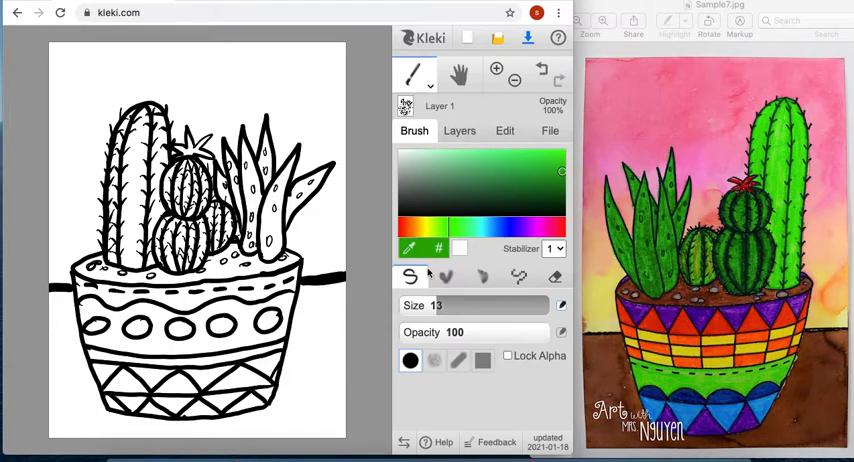
# Choose red on the hue slider and select the Paint Bucket tool.
pyautogui.click(398, 228)
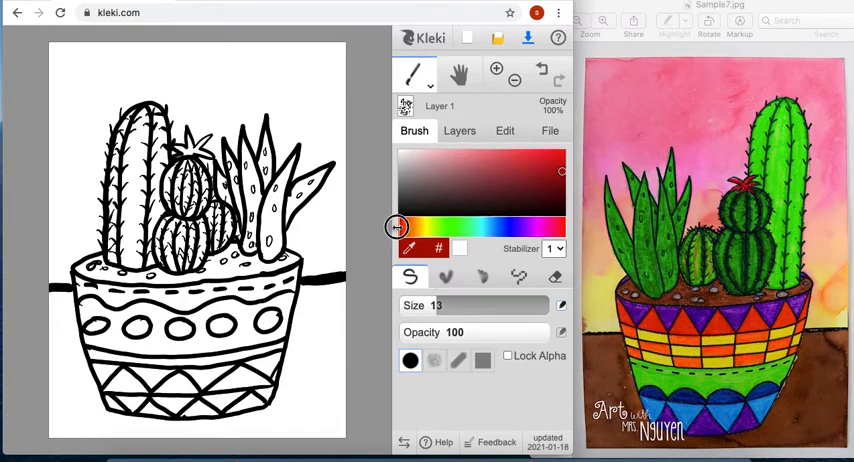
pyautogui.click(412, 75)
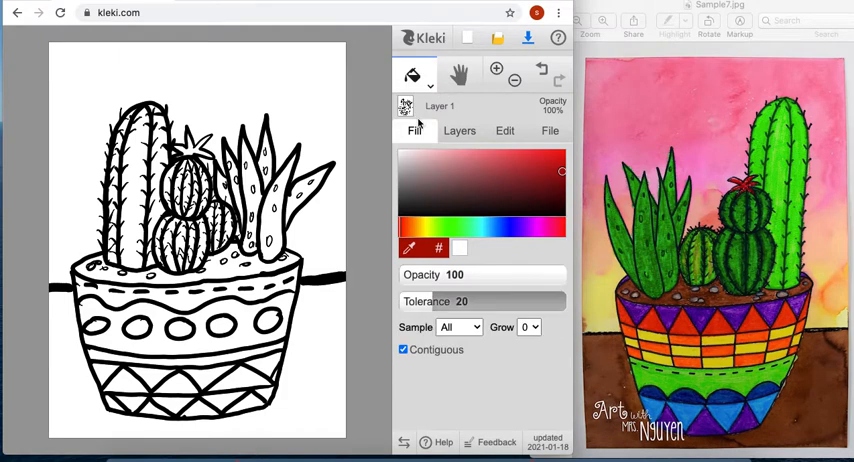
# Bucket-fill the pot's top band red, then other bands, ovals and triangles in new colours.
pyautogui.click(188, 291)
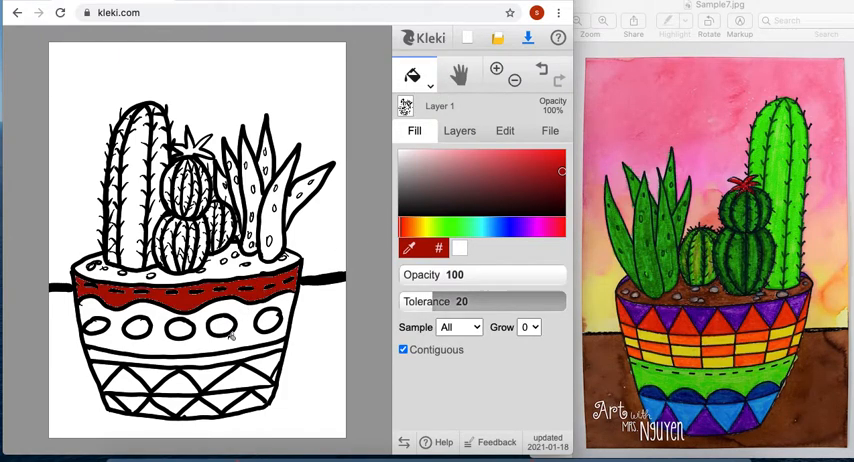
pyautogui.click(150, 375)
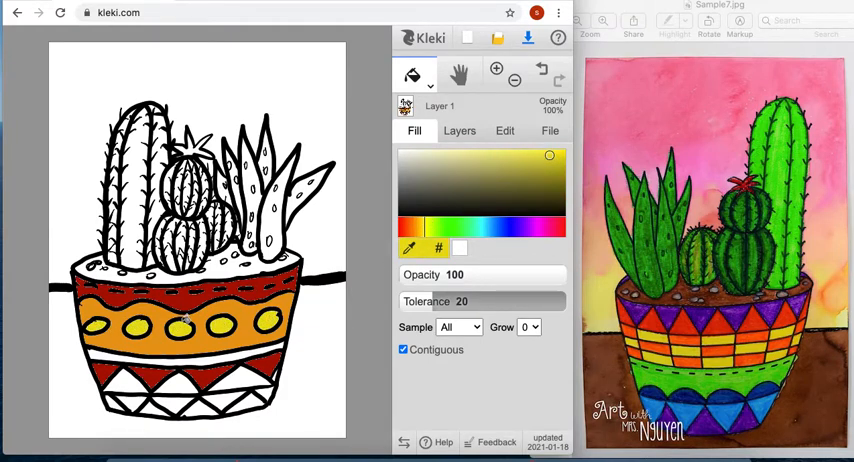
pyautogui.click(552, 165)
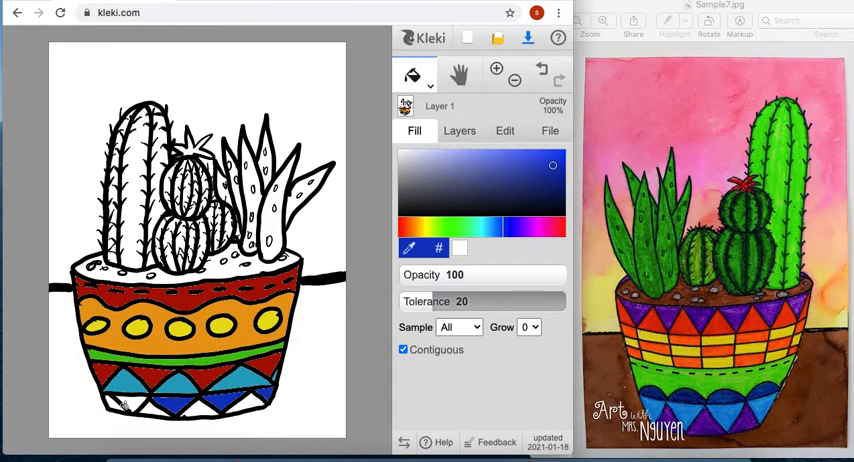
pyautogui.click(552, 162)
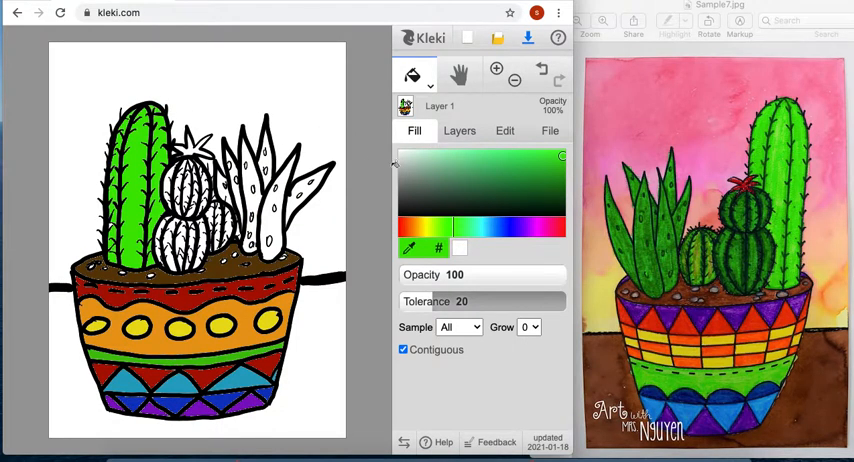
# Fill the round cacti with darker green and the succulent leaves with green.
pyautogui.click(530, 178)
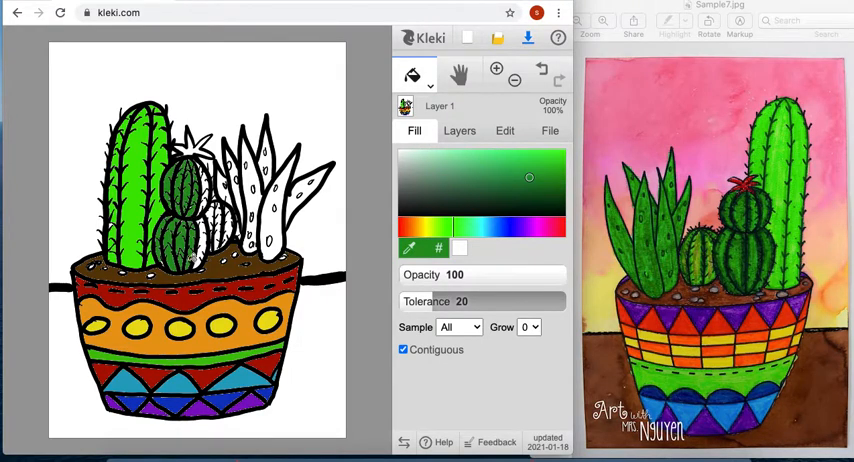
pyautogui.click(195, 200)
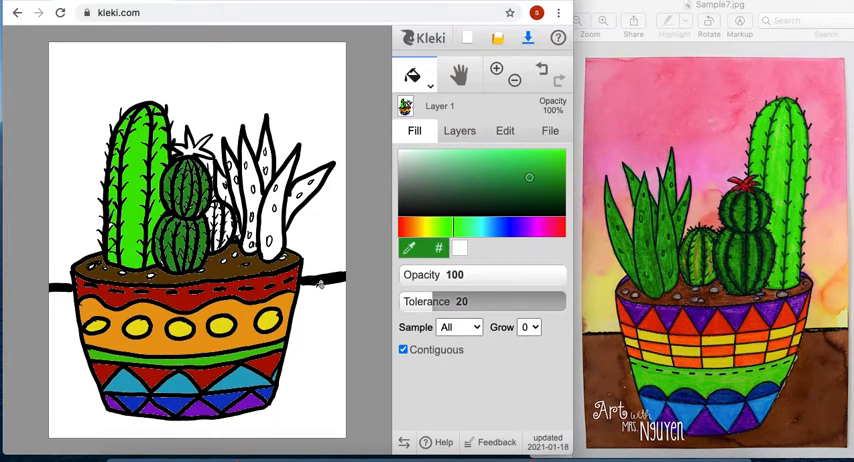
pyautogui.click(532, 157)
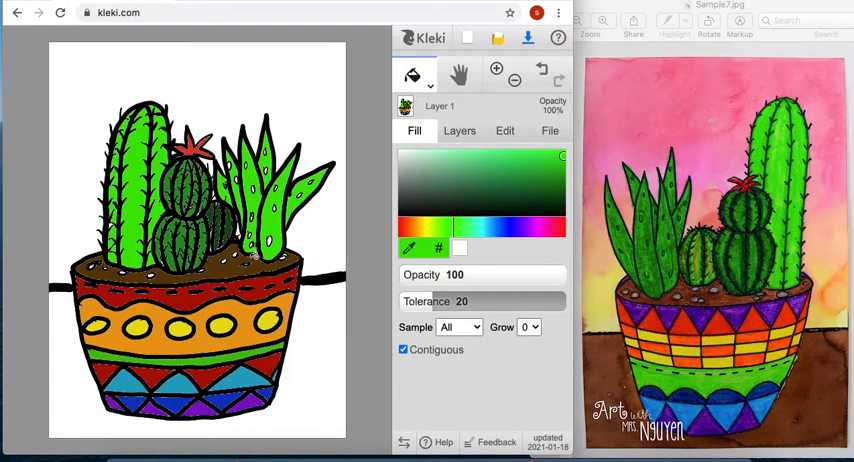
pyautogui.moveTo(294, 94)
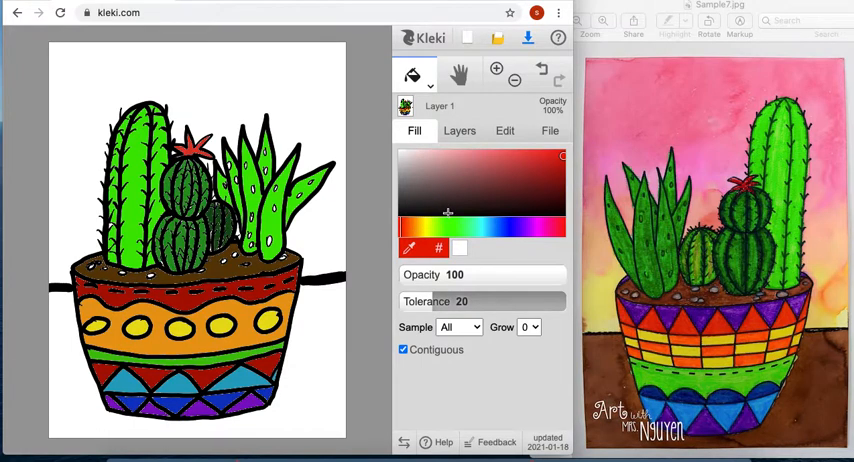
# Pick hot pink for the wall and orange for the tabletop, then return to the pen.
pyautogui.click(555, 227)
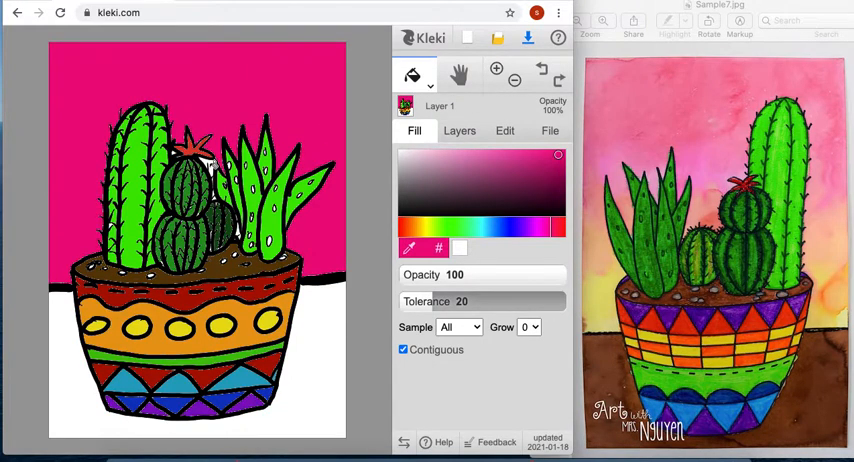
pyautogui.moveTo(235, 210)
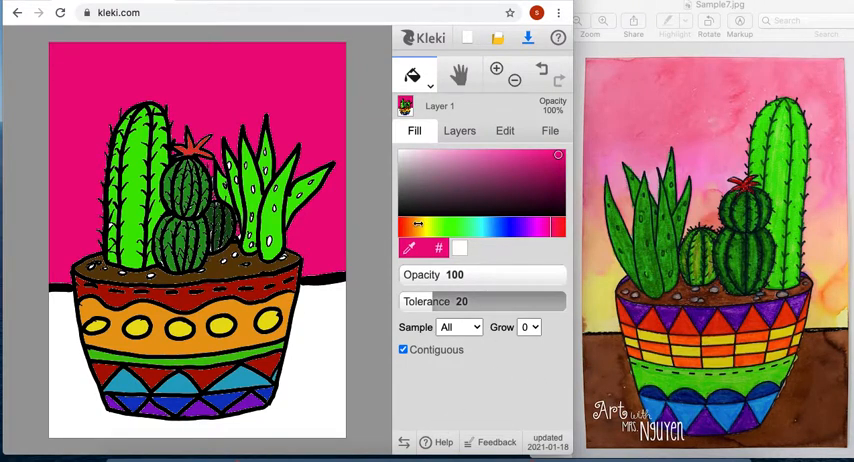
pyautogui.click(538, 190)
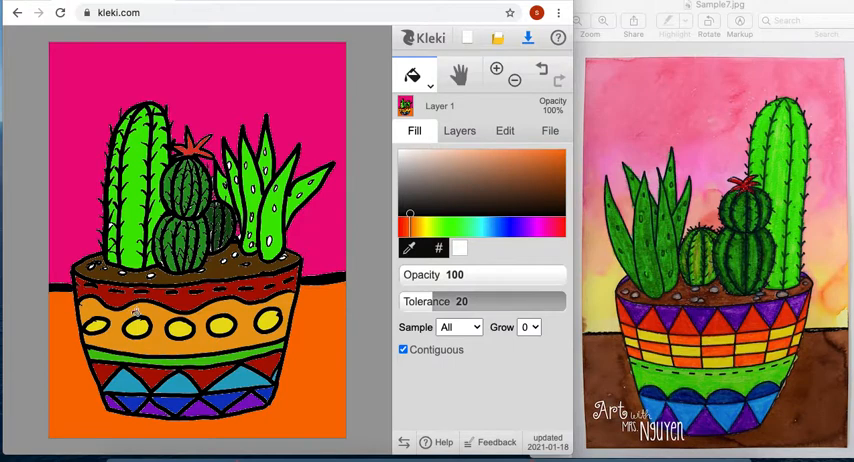
pyautogui.click(412, 78)
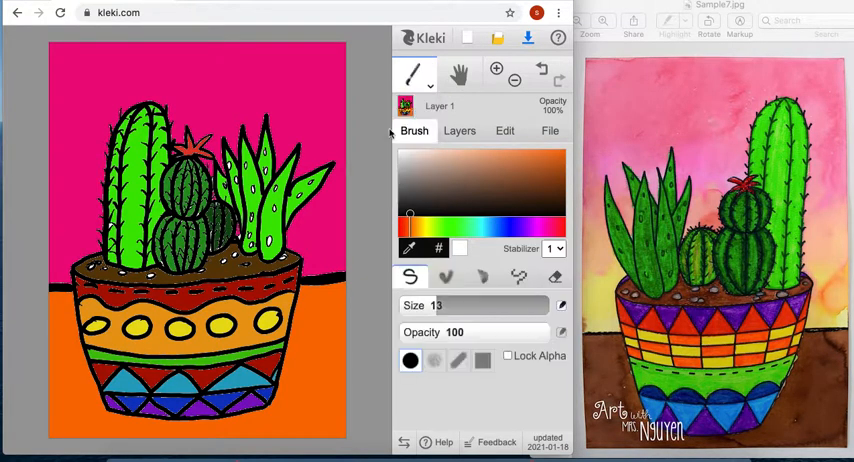
pyautogui.moveTo(70, 288)
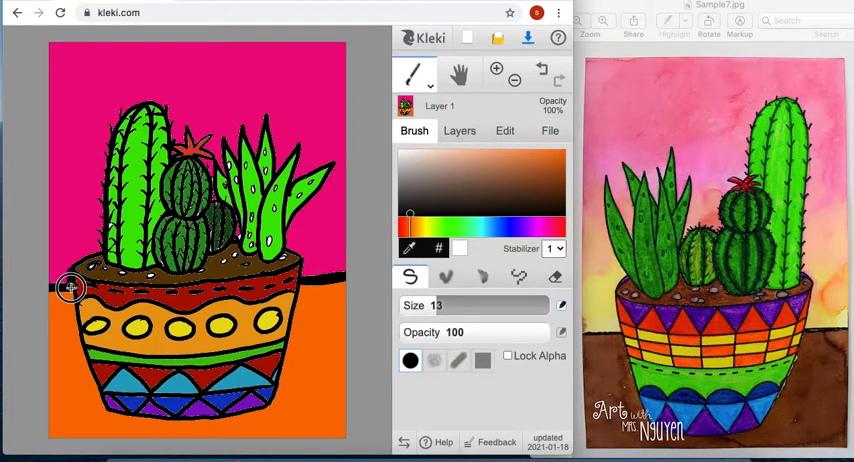